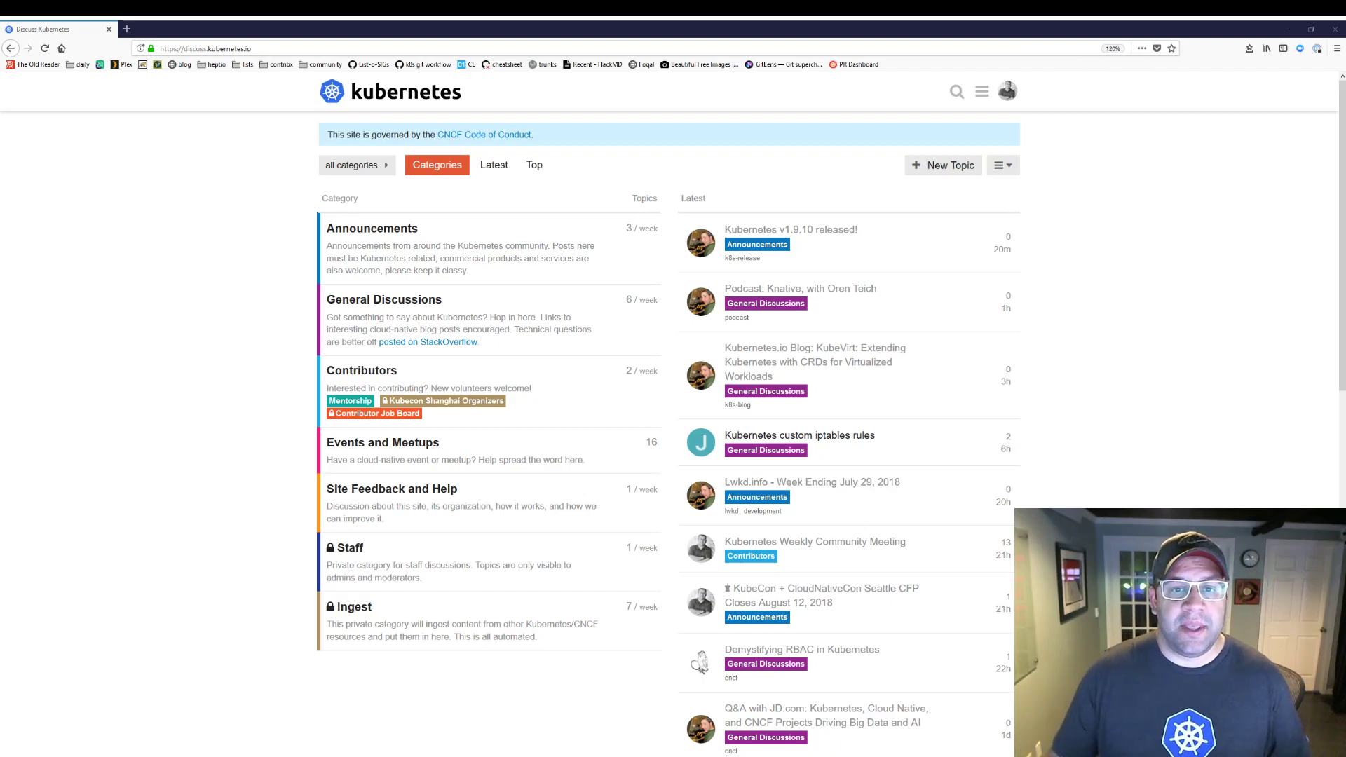
Reach my Account preferences page from the avatar menu and review its settings.
{"action": "left_click", "coordinate": [1006, 92]}
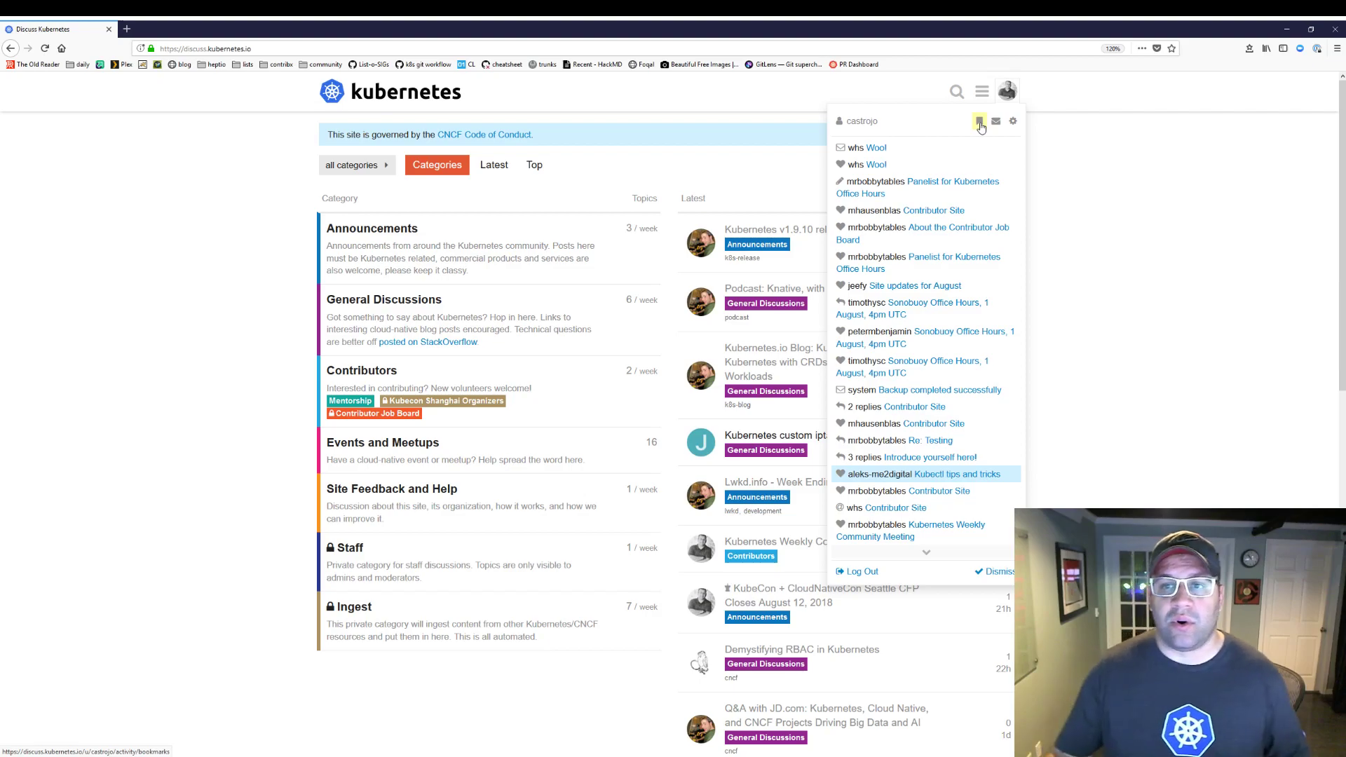
{"action": "left_click", "coordinate": [1012, 121]}
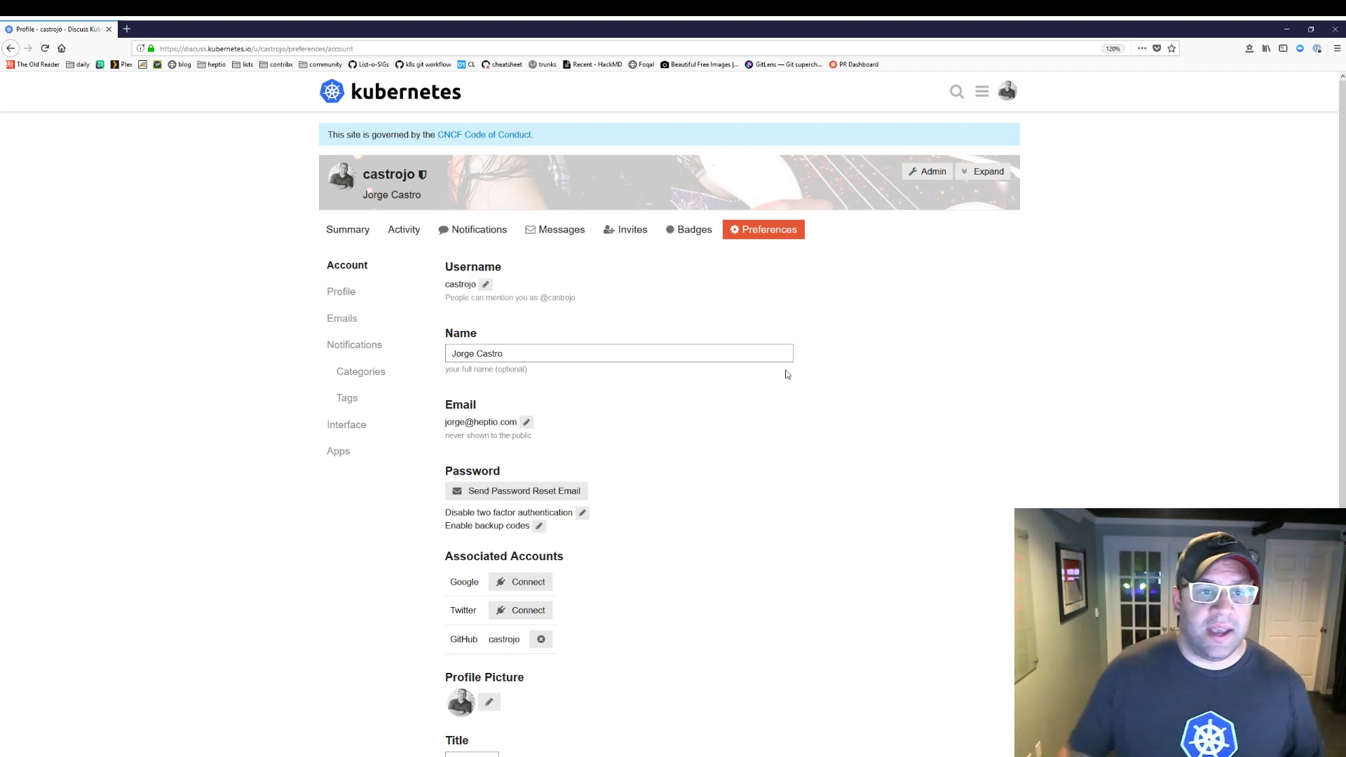
{"action": "double_click", "coordinate": [390, 174]}
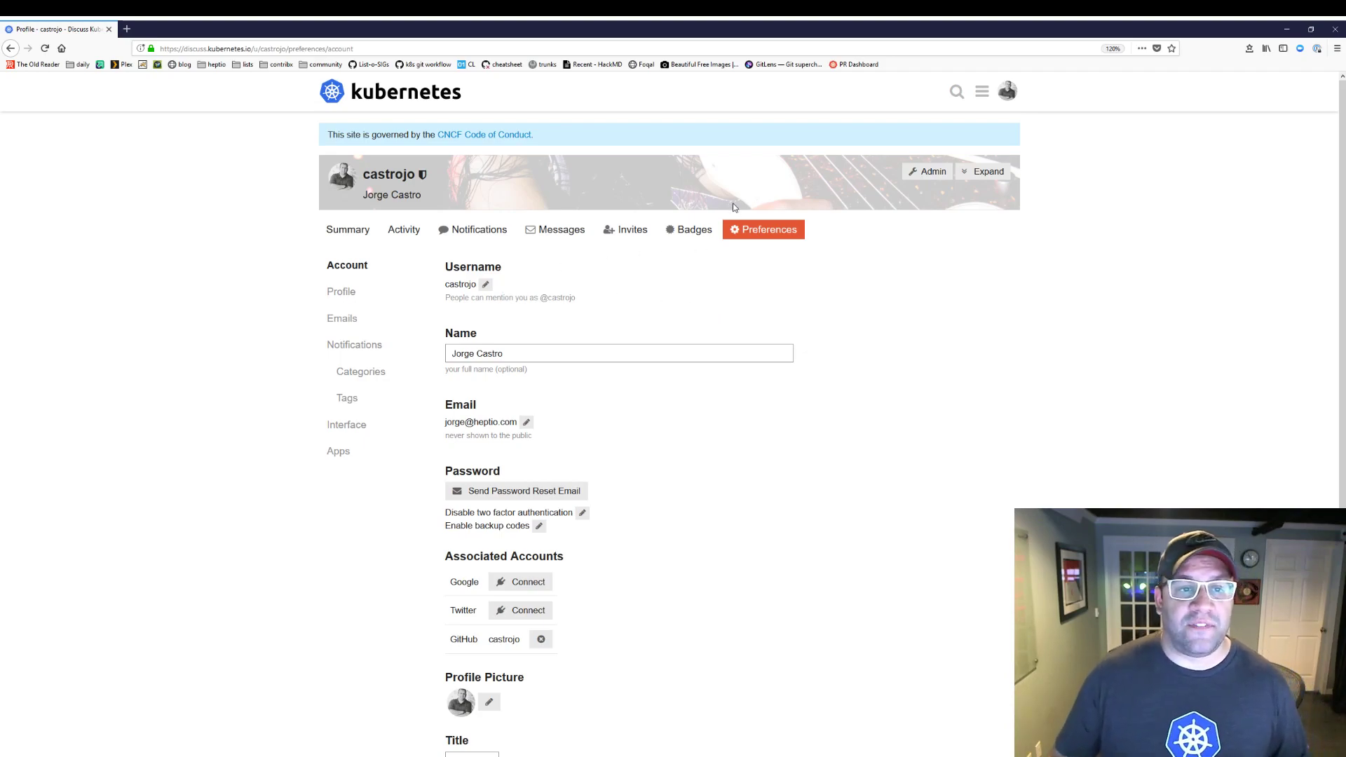
{"action": "scroll", "scroll_direction": "down", "scroll_amount": 3}
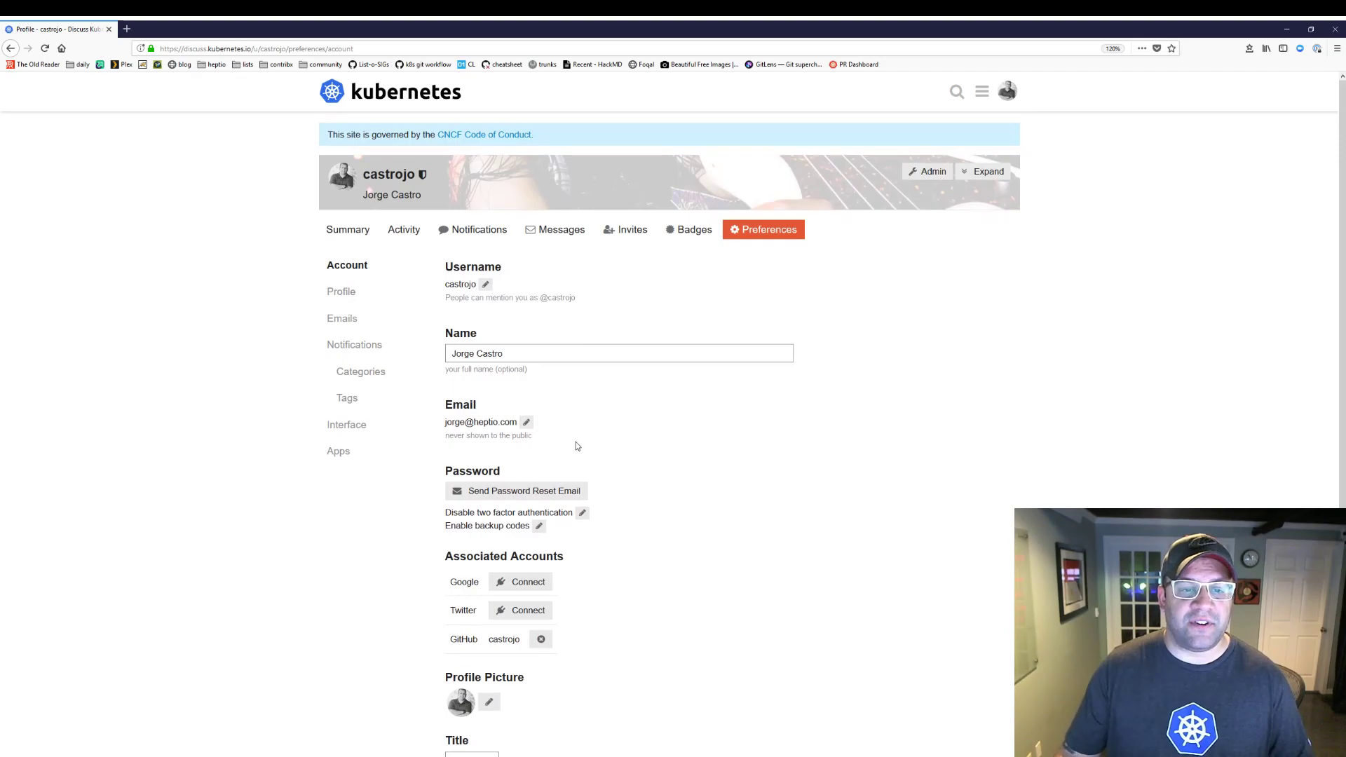
{"action": "left_click", "coordinate": [1007, 91]}
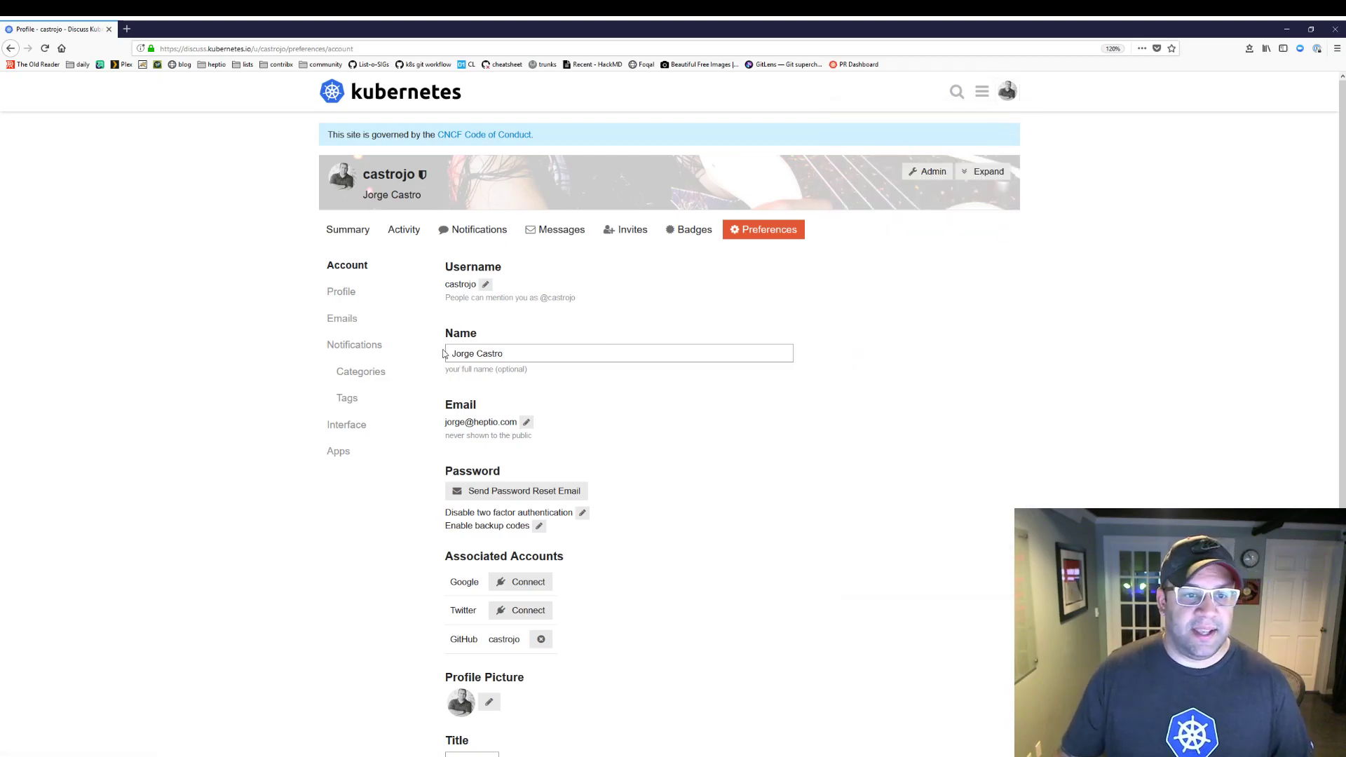
{"action": "mouse_move", "coordinate": [342, 318]}
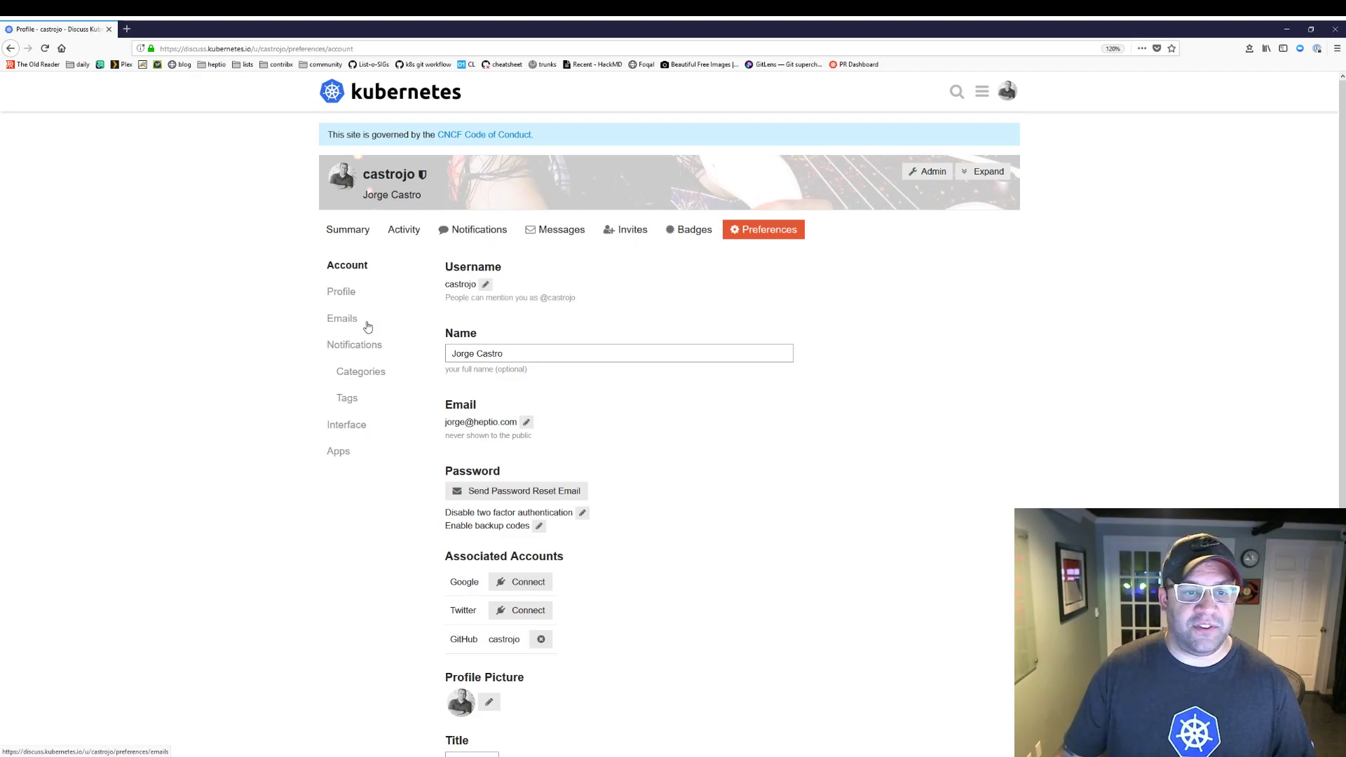
In Email preferences keep the activity summary enabled with a weekly frequency.
{"action": "left_click", "coordinate": [343, 319]}
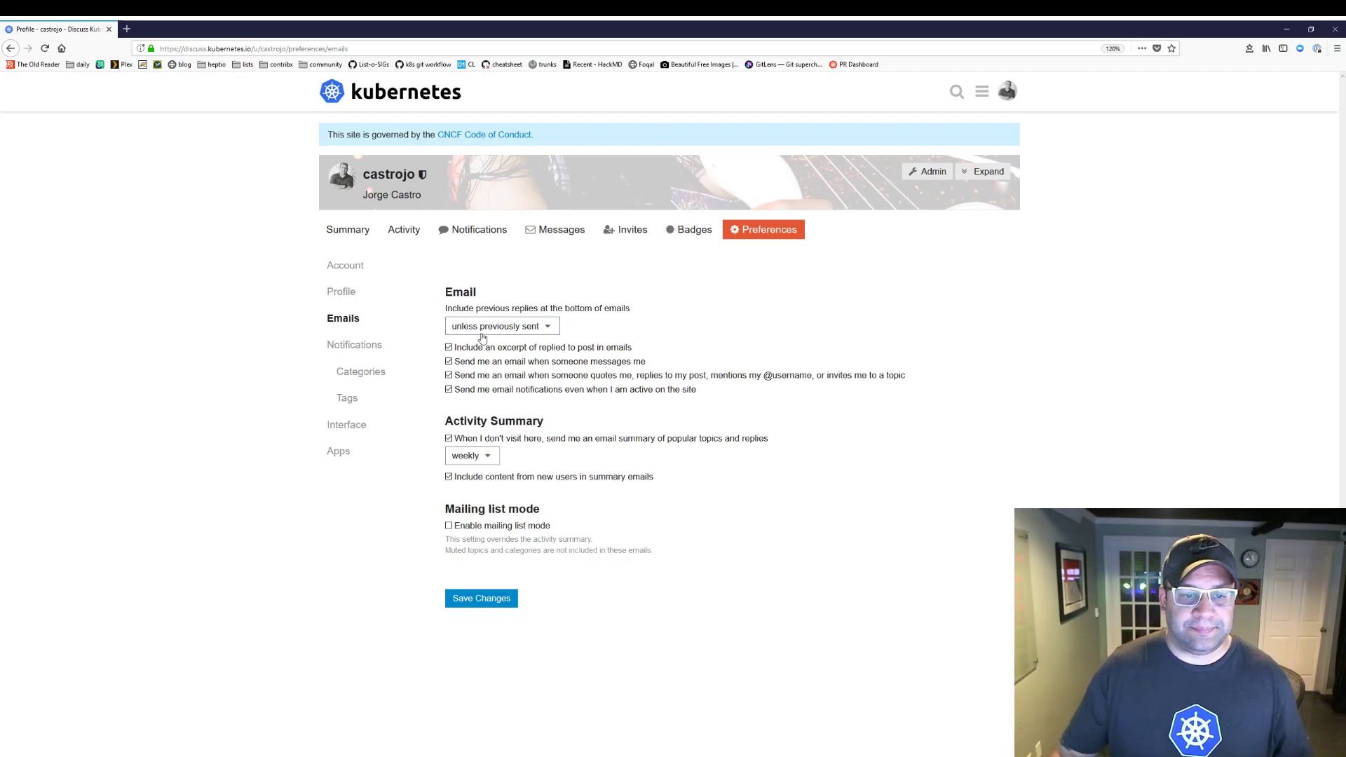
{"action": "left_click", "coordinate": [471, 454]}
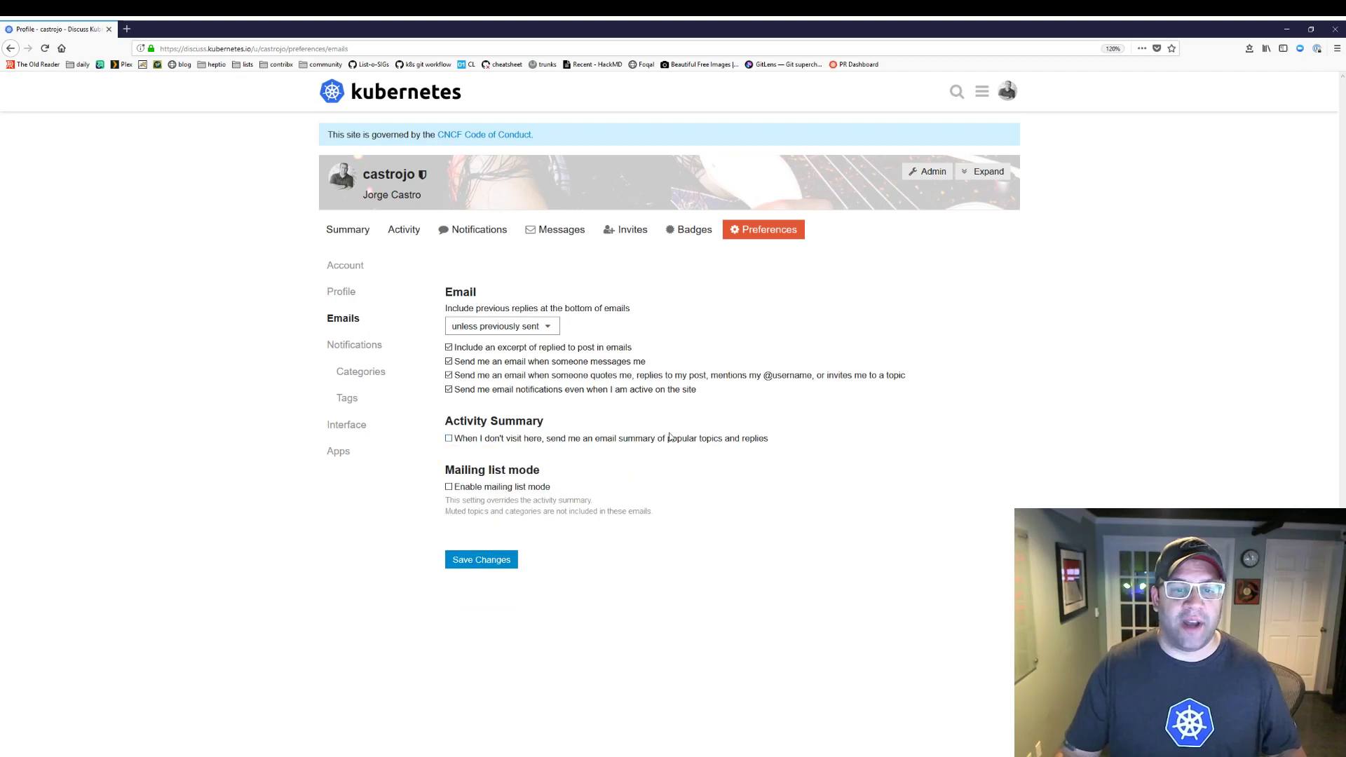
{"action": "left_click", "coordinate": [449, 437]}
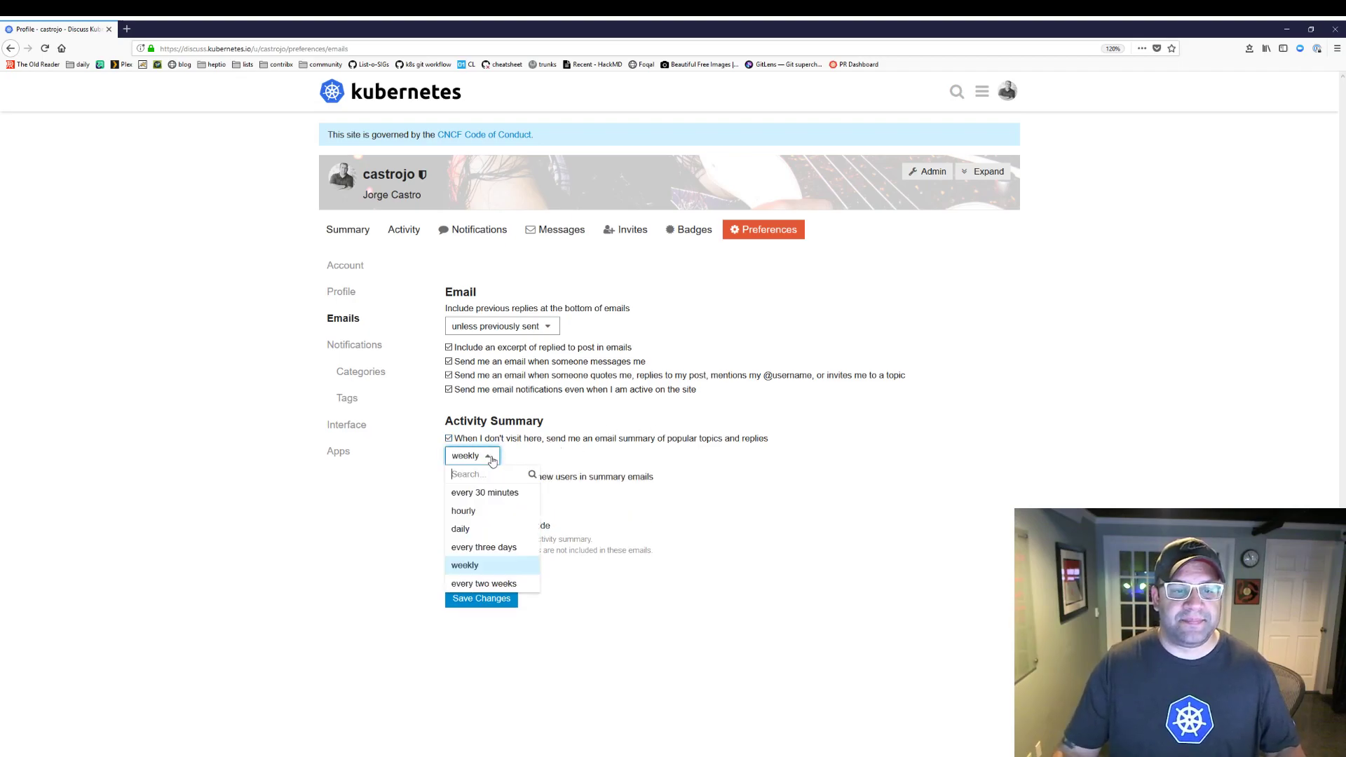
{"action": "left_click", "coordinate": [464, 565]}
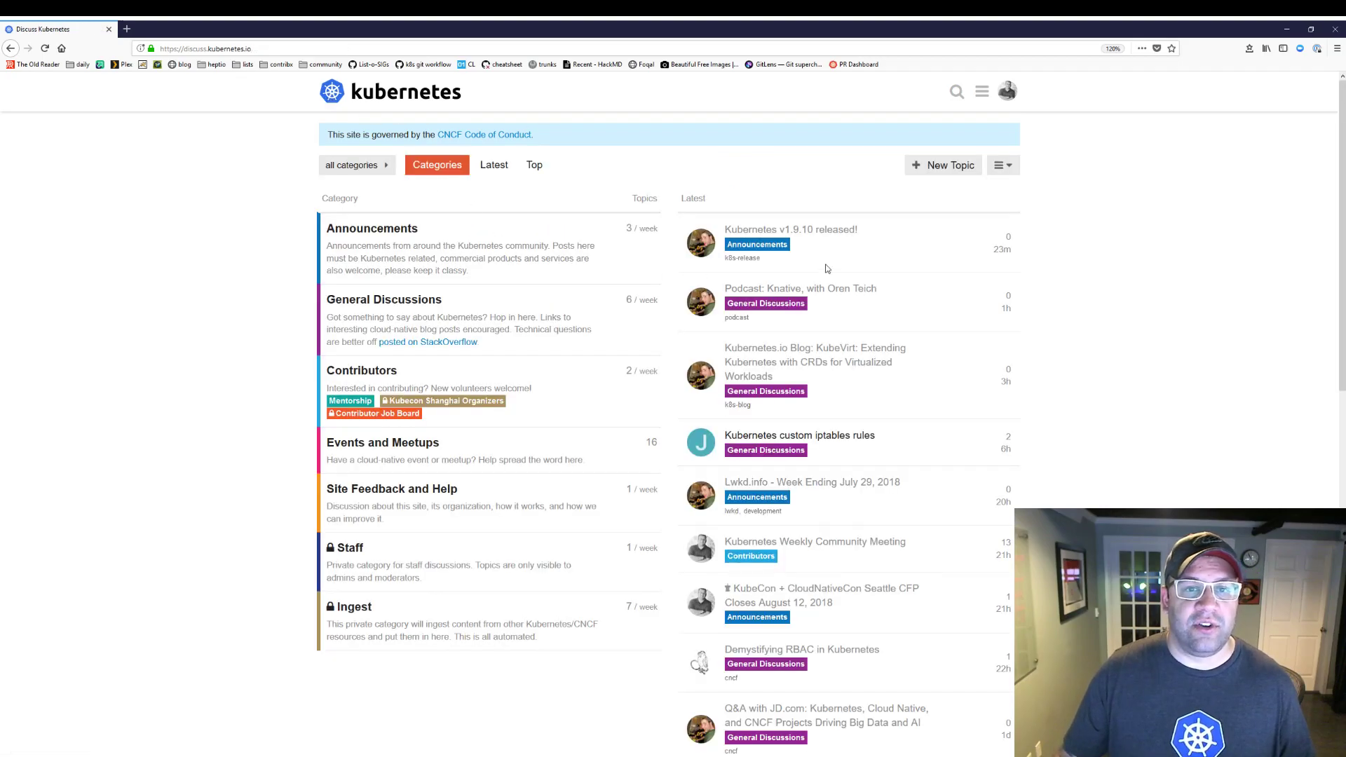
{"action": "mouse_move", "coordinate": [590, 408]}
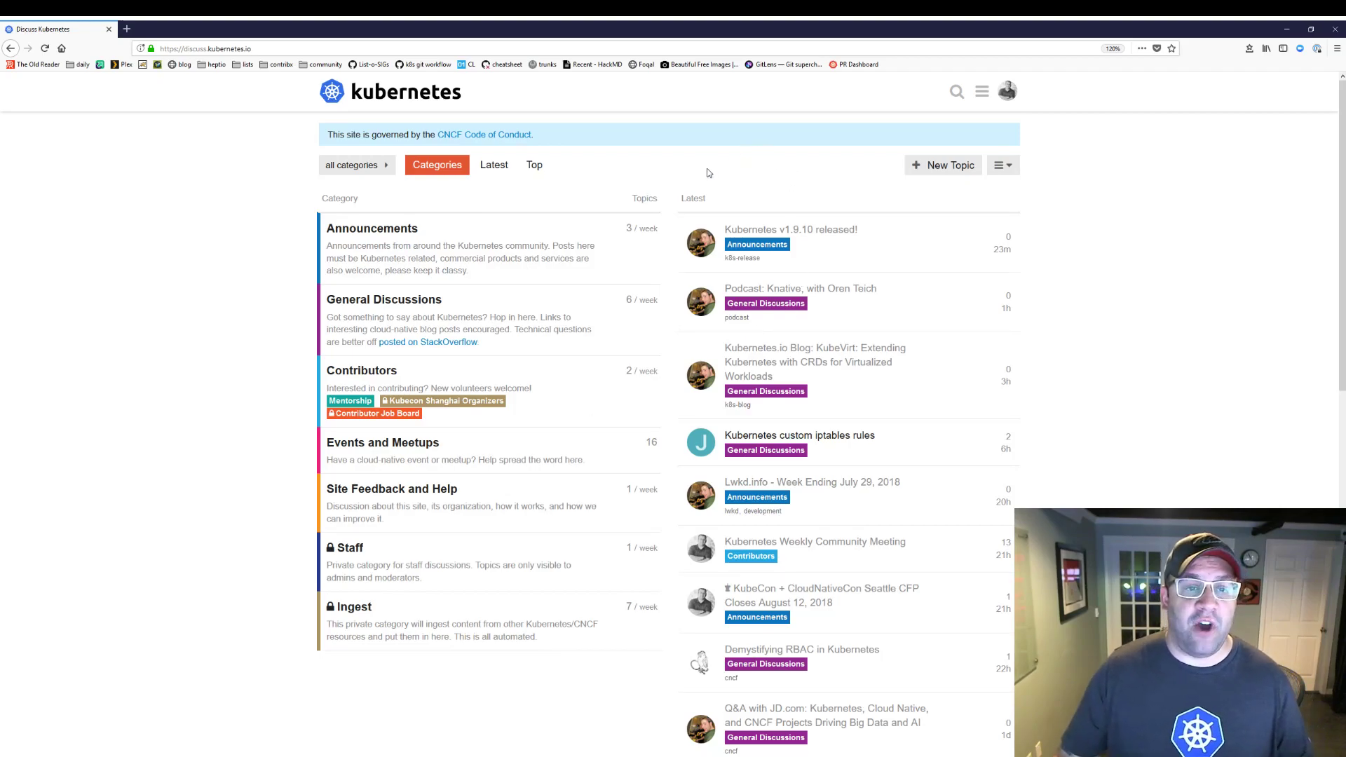
{"action": "left_click", "coordinate": [493, 165]}
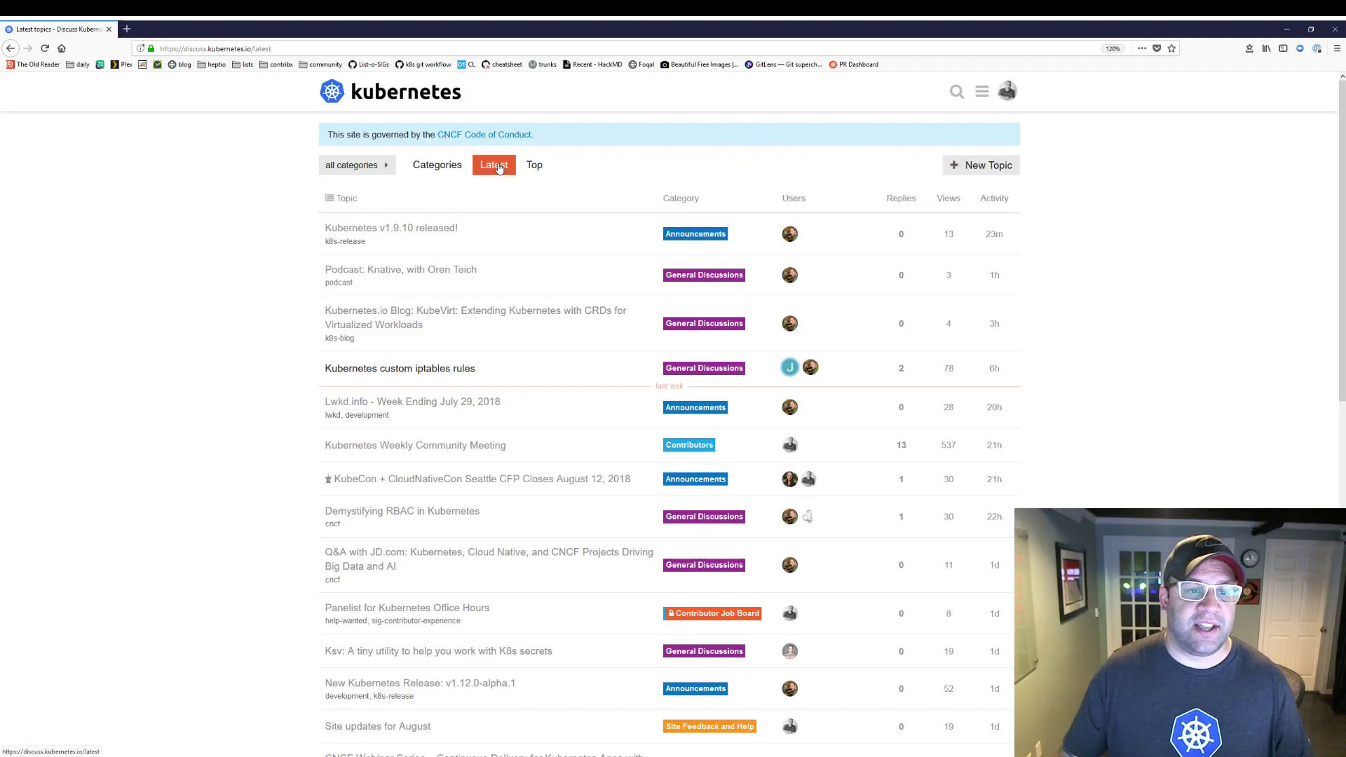
{"action": "left_click", "coordinate": [534, 166]}
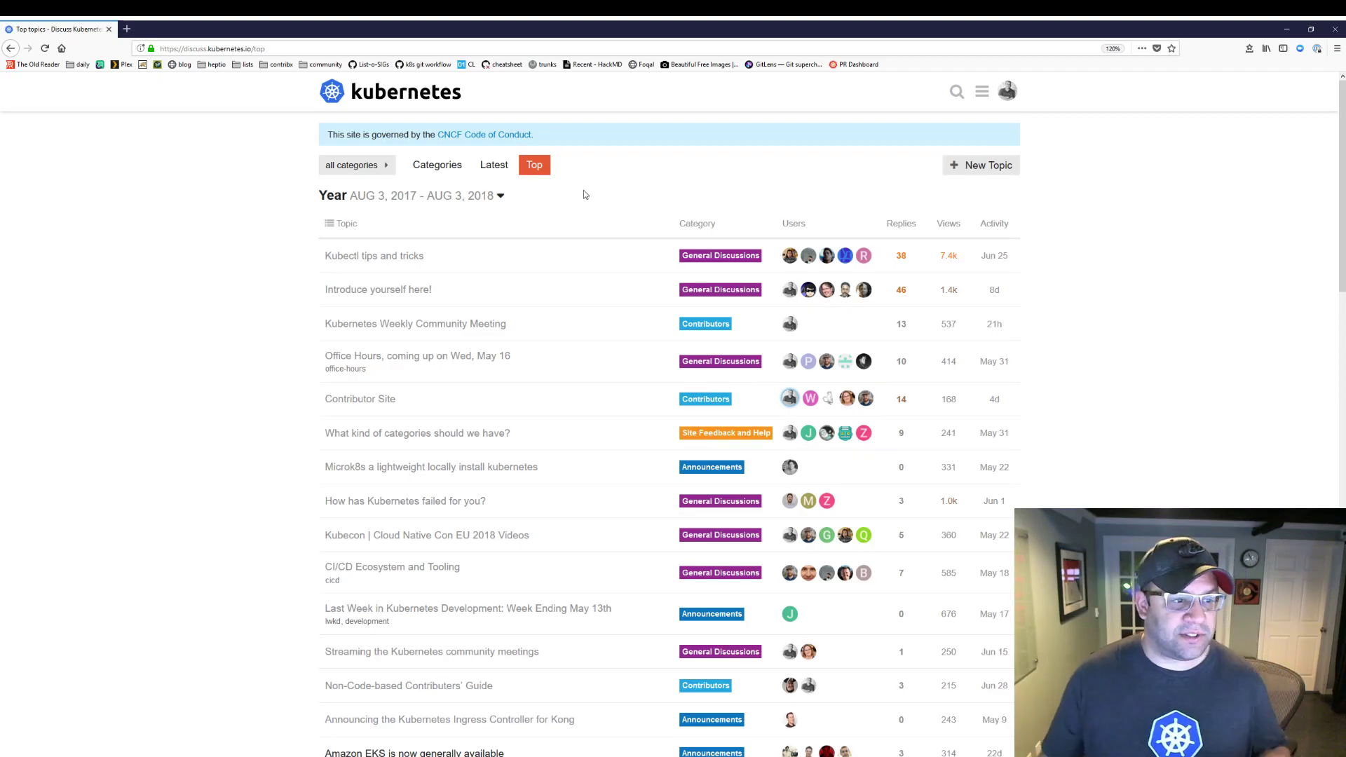
{"action": "left_click", "coordinate": [374, 255]}
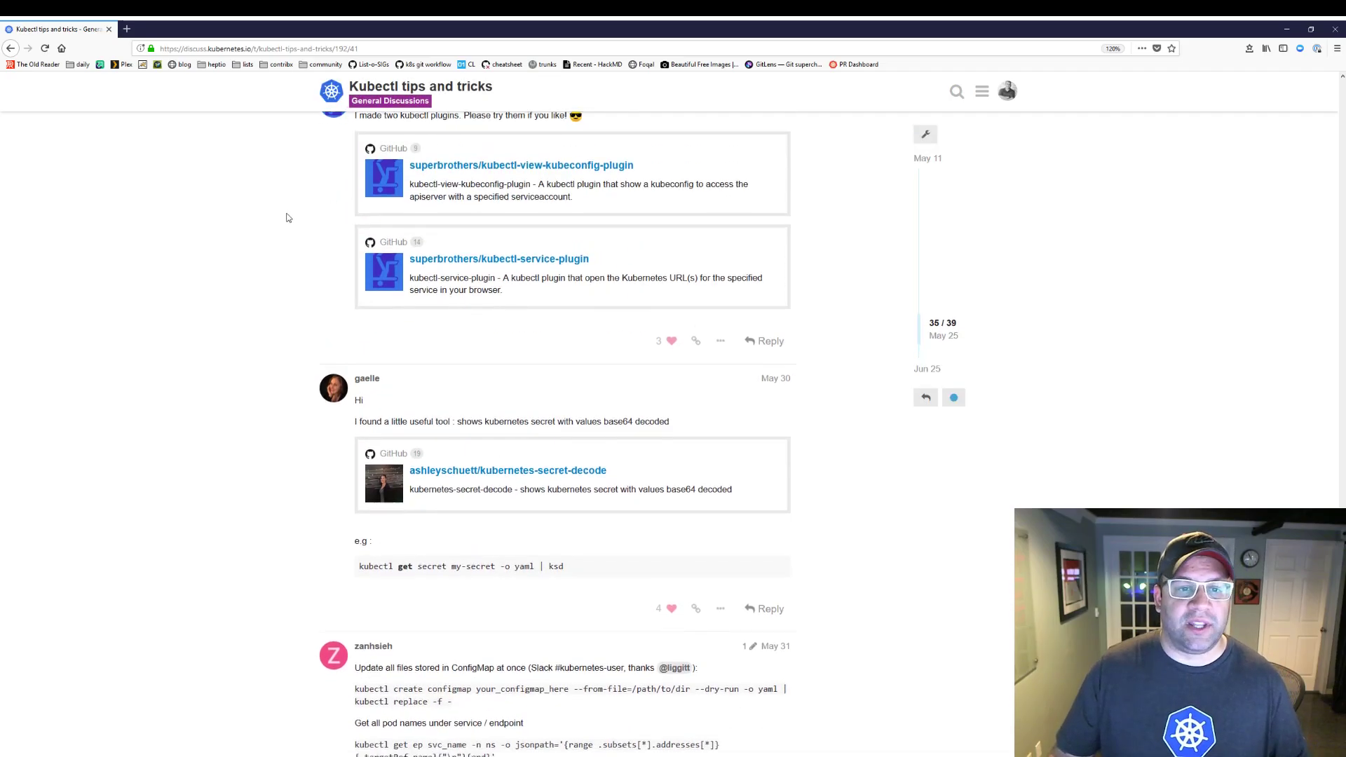
{"action": "scroll", "scroll_direction": "up", "scroll_amount": 3}
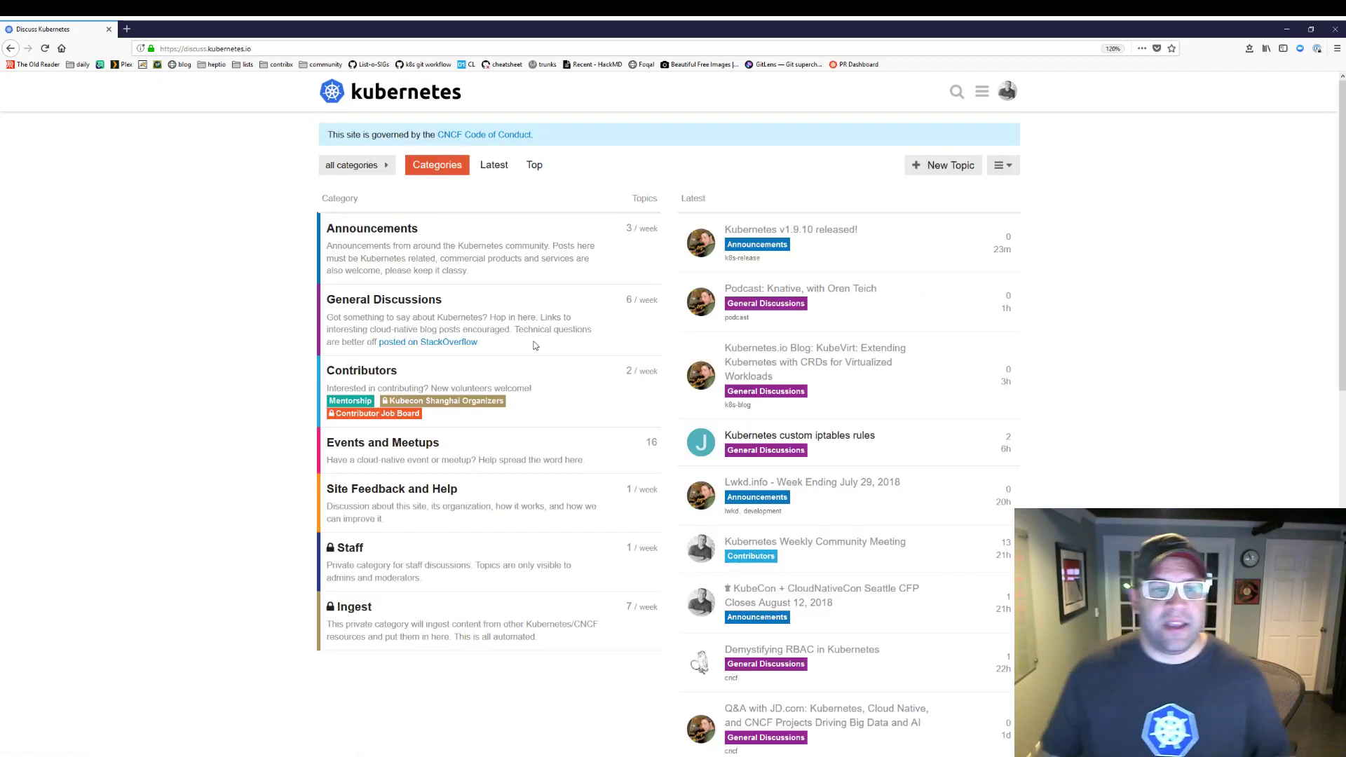
{"action": "mouse_move", "coordinate": [145, 476]}
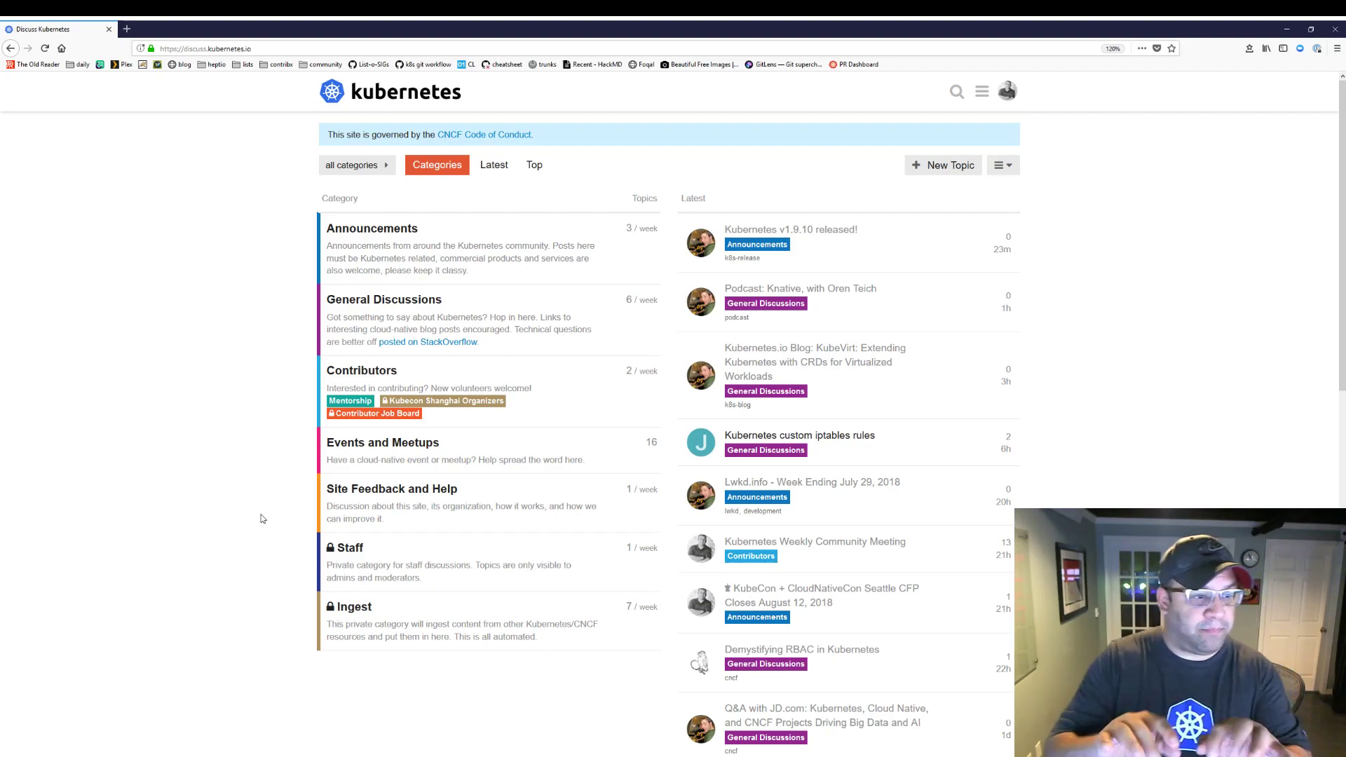
{"action": "mouse_move", "coordinate": [433, 307]}
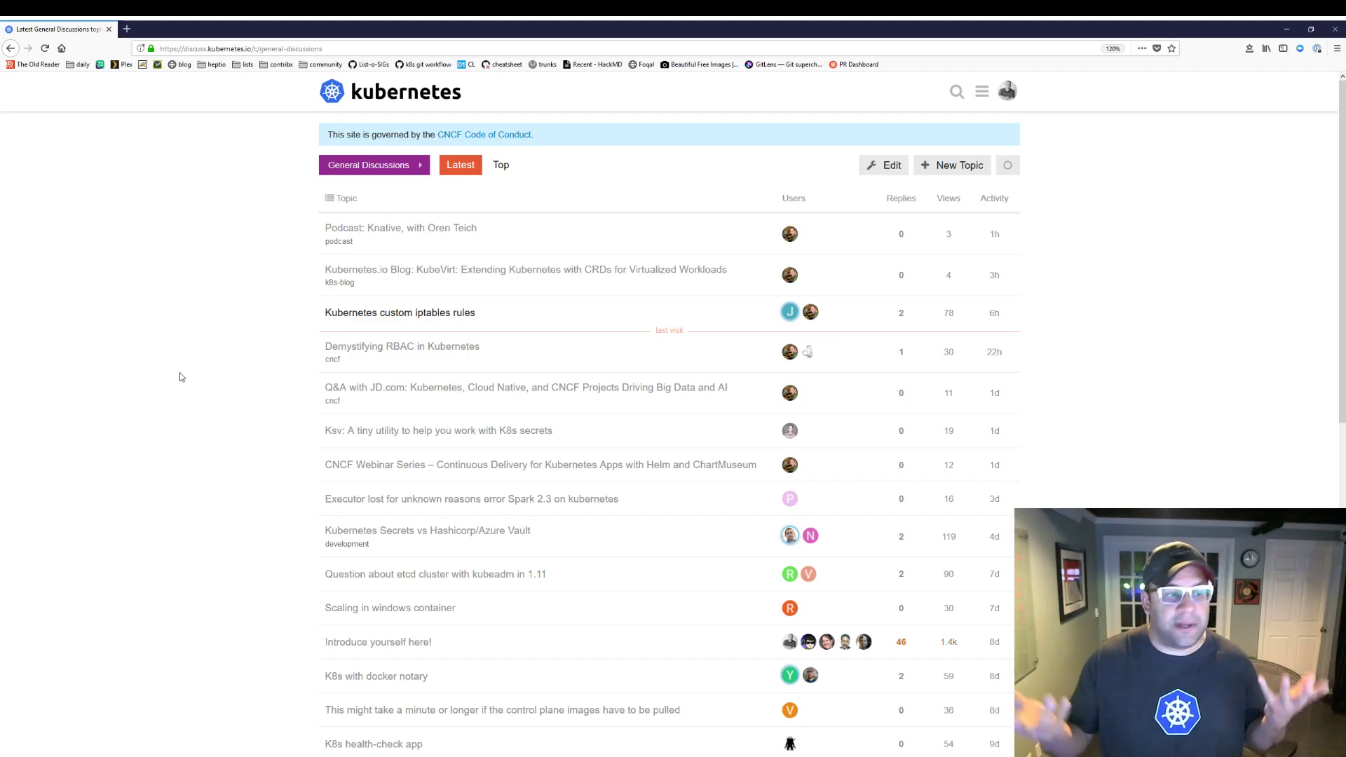
{"action": "mouse_move", "coordinate": [304, 157]}
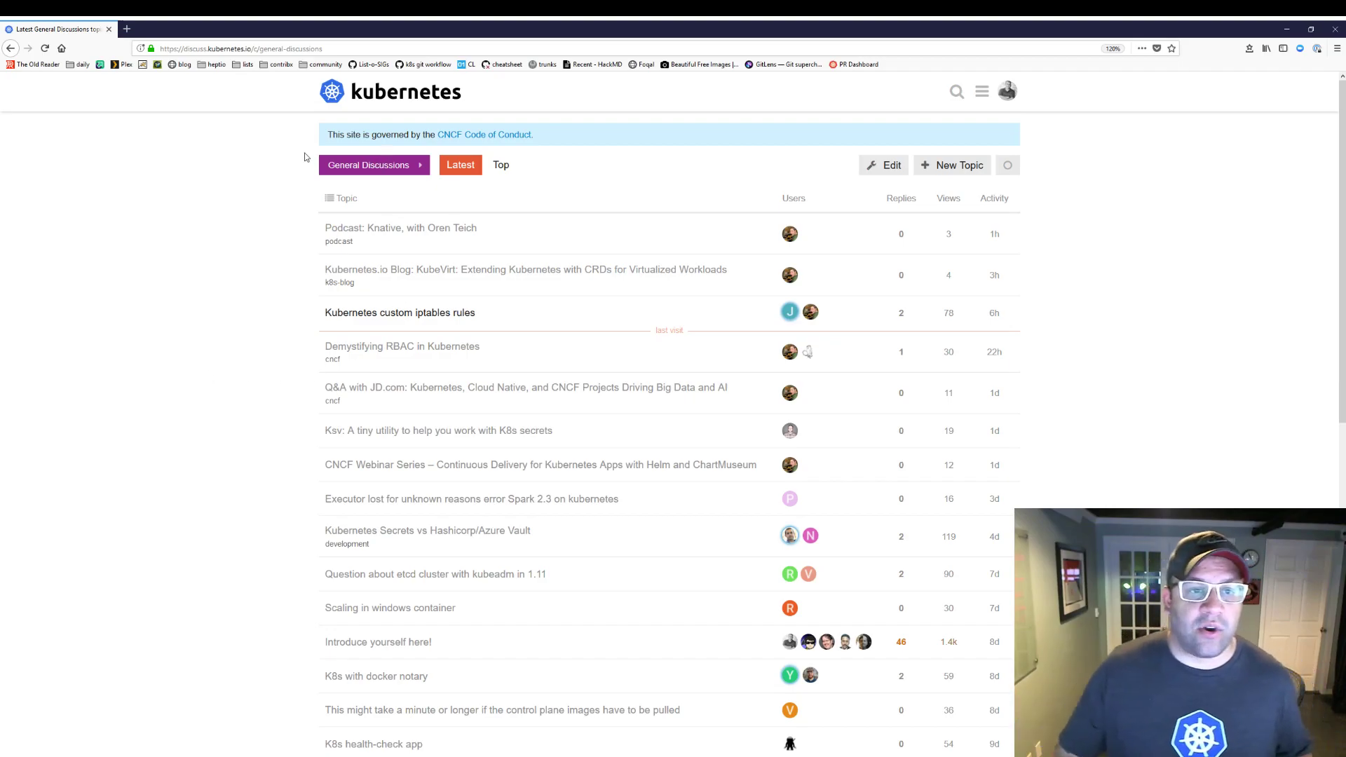
Set the General Discussions category notification level to Watching.
{"action": "scroll", "scroll_direction": "down", "scroll_amount": 3}
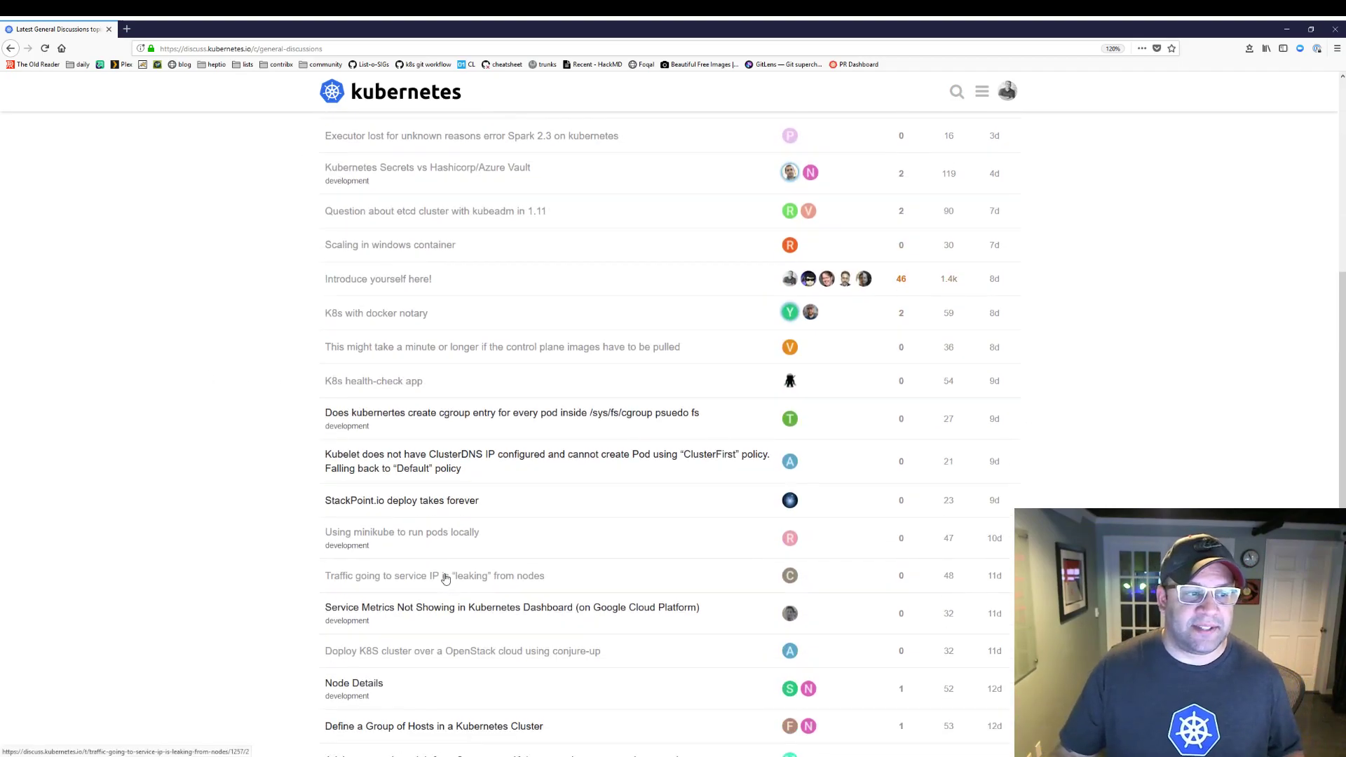
{"action": "scroll", "scroll_direction": "up", "scroll_amount": 3}
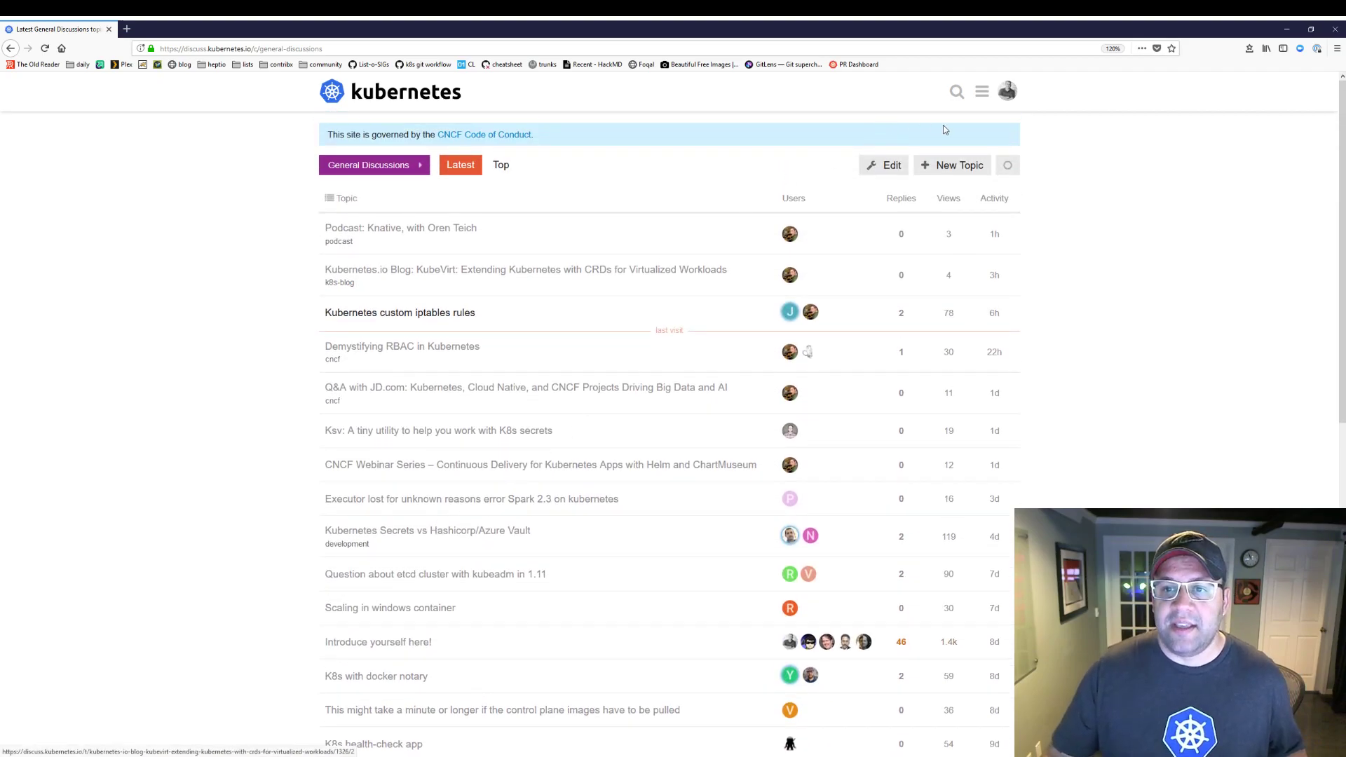
{"action": "left_click", "coordinate": [1007, 166]}
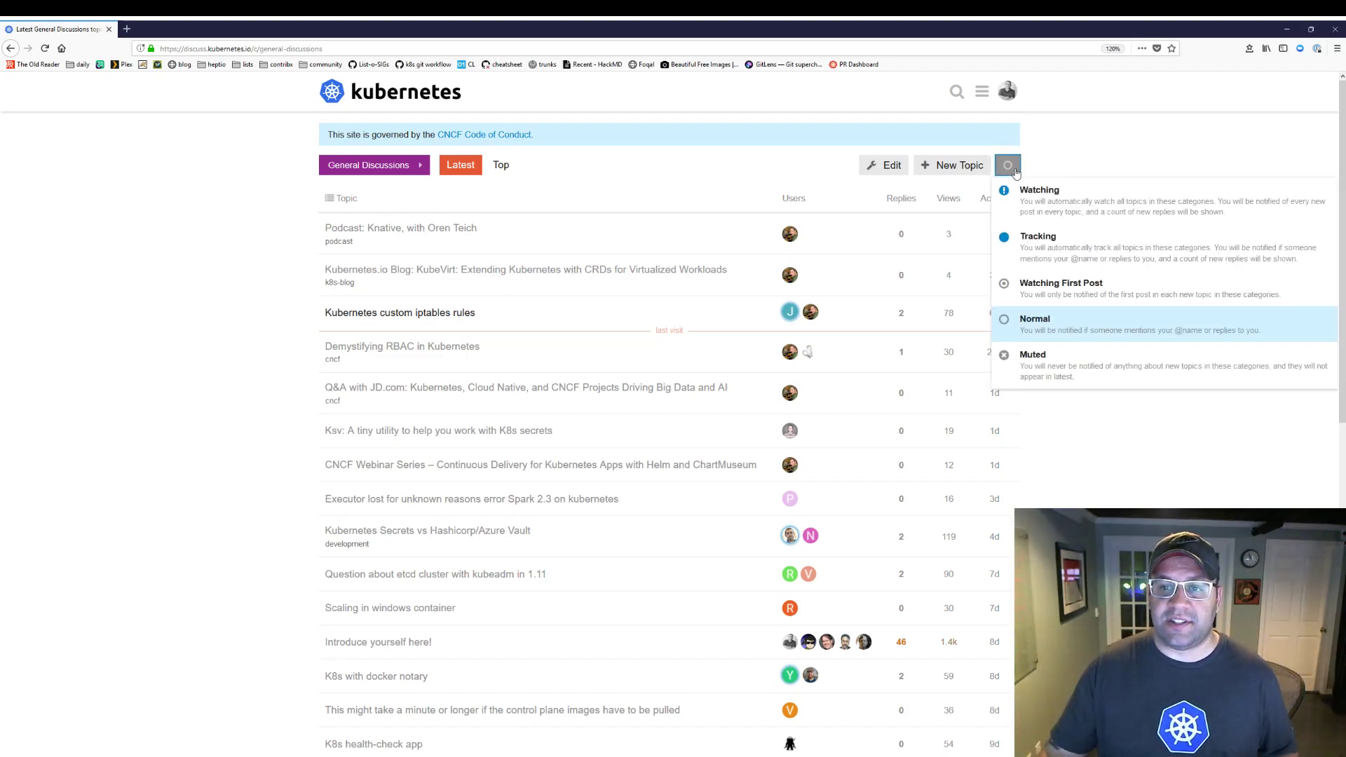
{"action": "left_click", "coordinate": [1007, 165]}
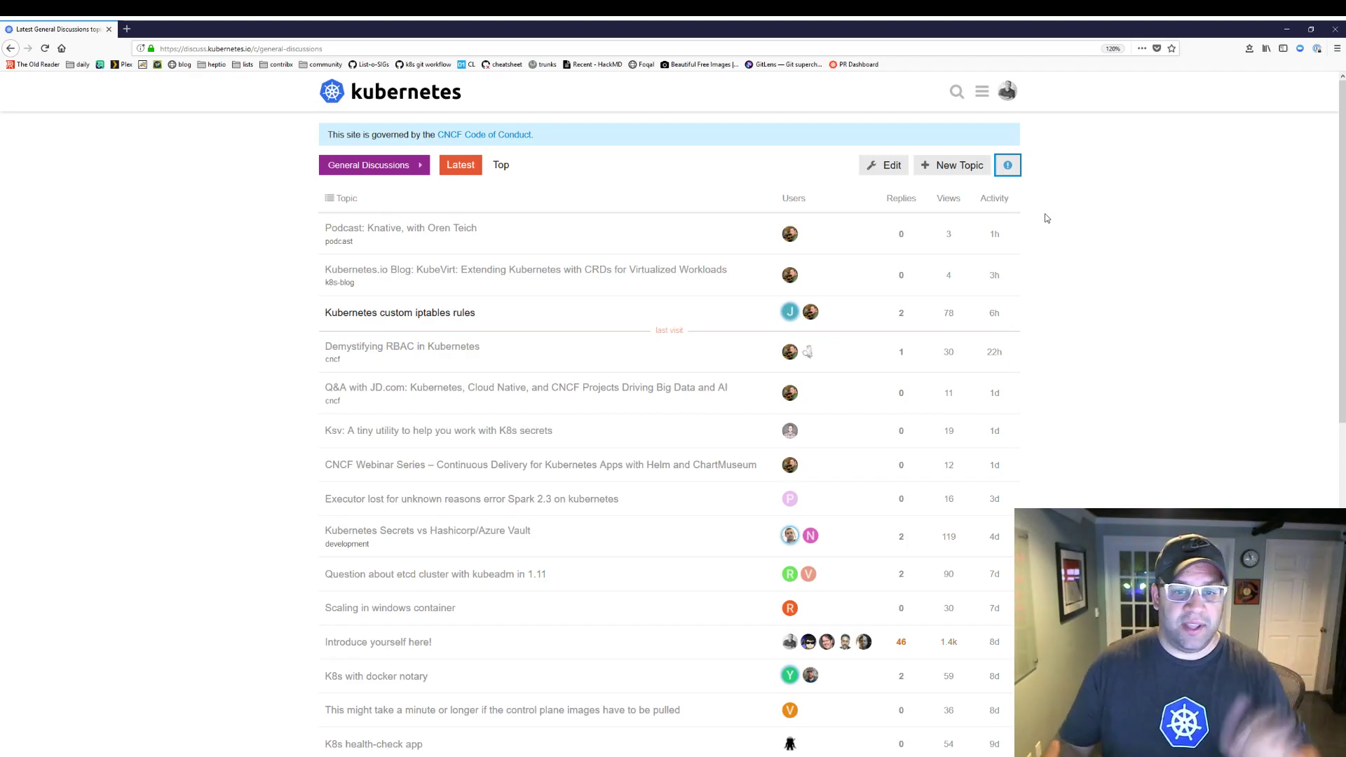
{"action": "scroll", "scroll_direction": "down", "scroll_amount": 3}
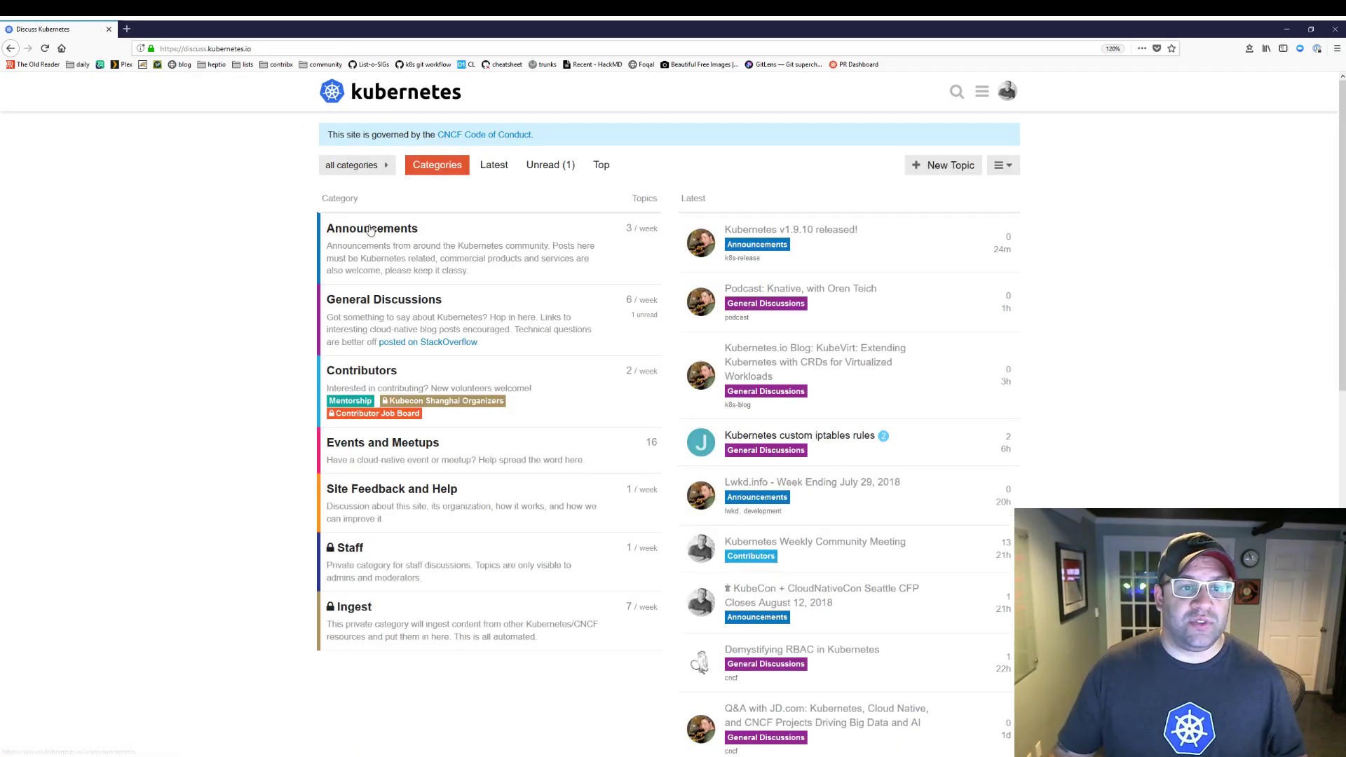
Open the Announcements category from the forum home page.
{"action": "left_click", "coordinate": [371, 228]}
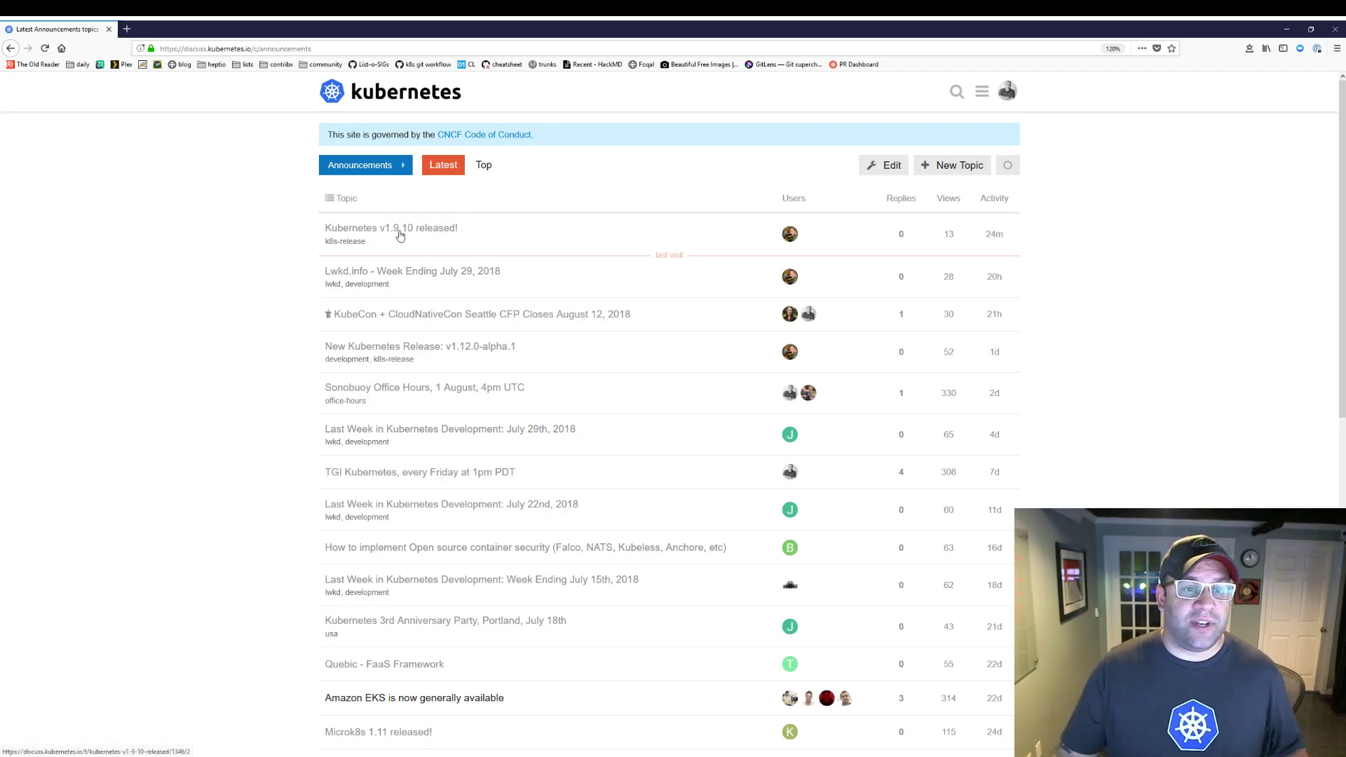
{"action": "left_click", "coordinate": [391, 227]}
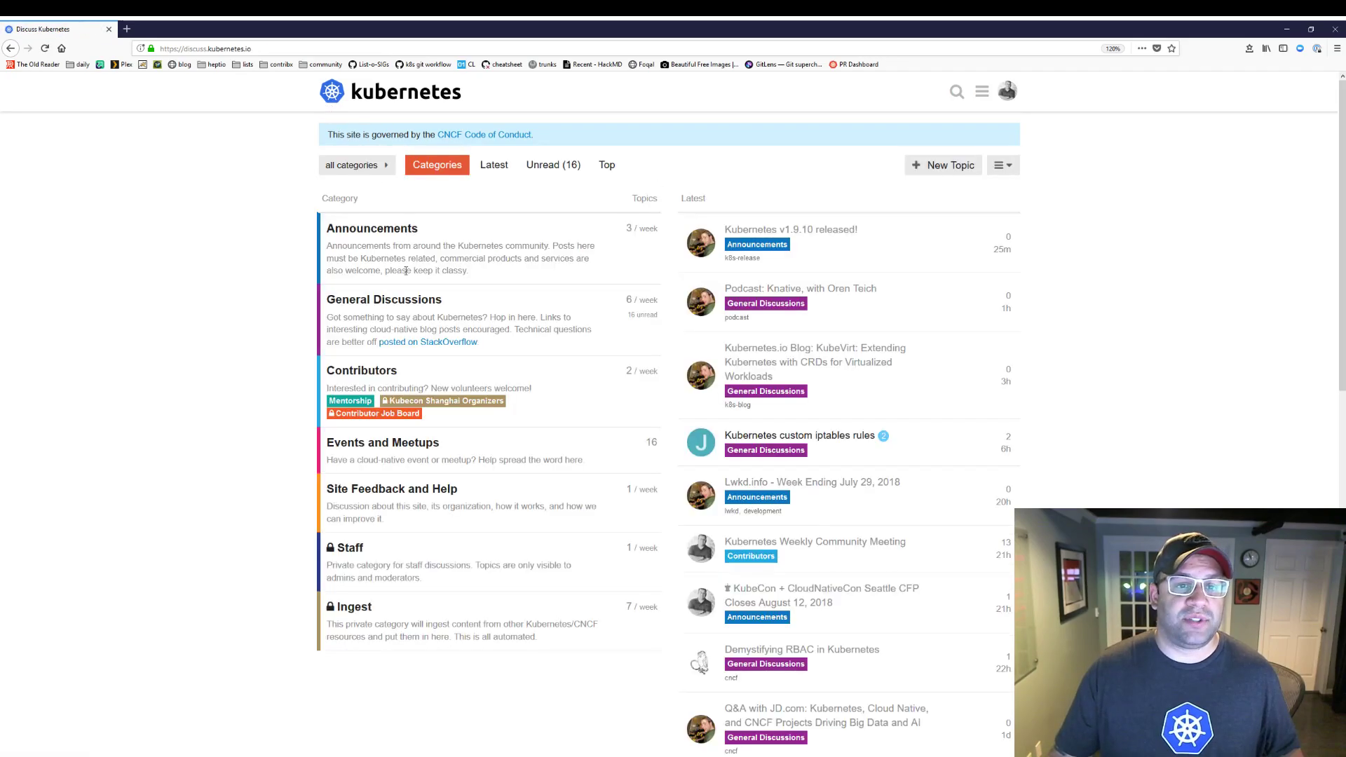
{"action": "left_click", "coordinate": [370, 228]}
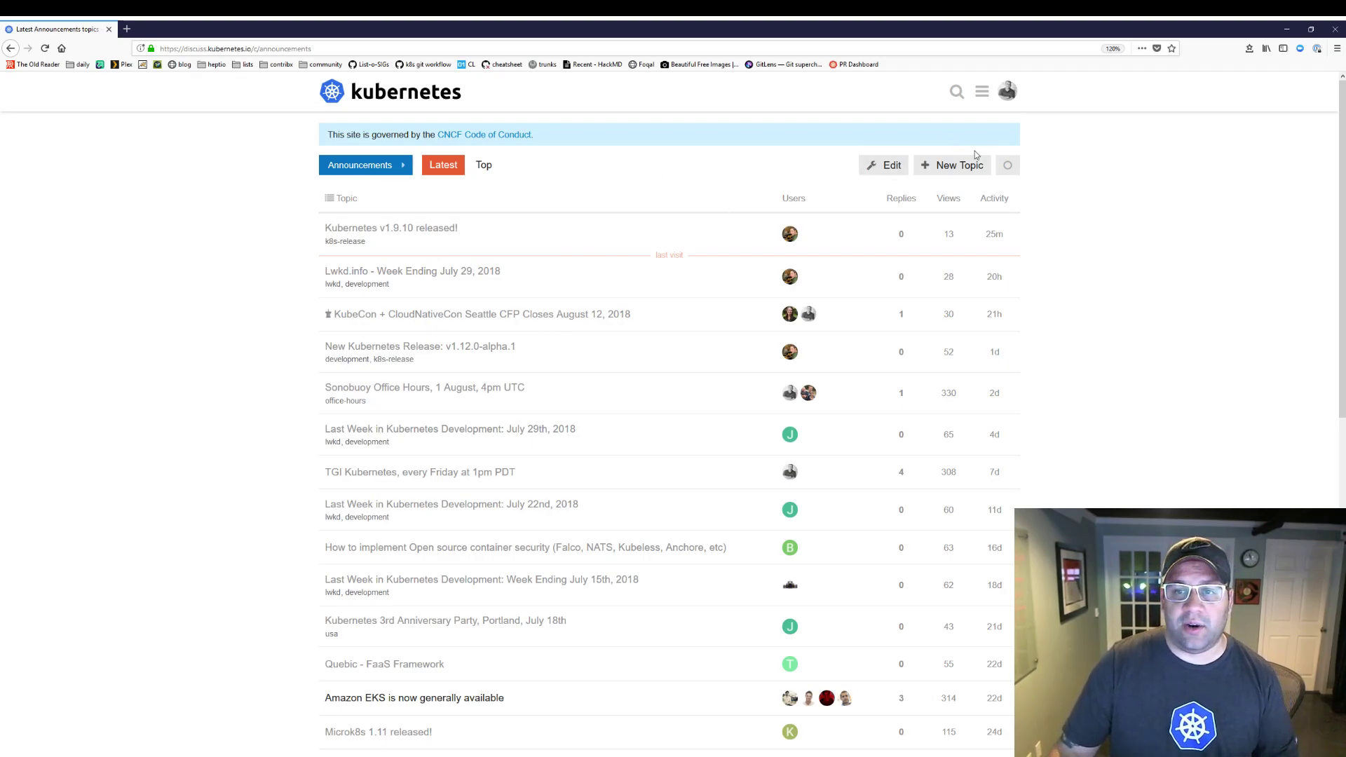
Set the Announcements category notification level to Watching.
{"action": "left_click", "coordinate": [1007, 166]}
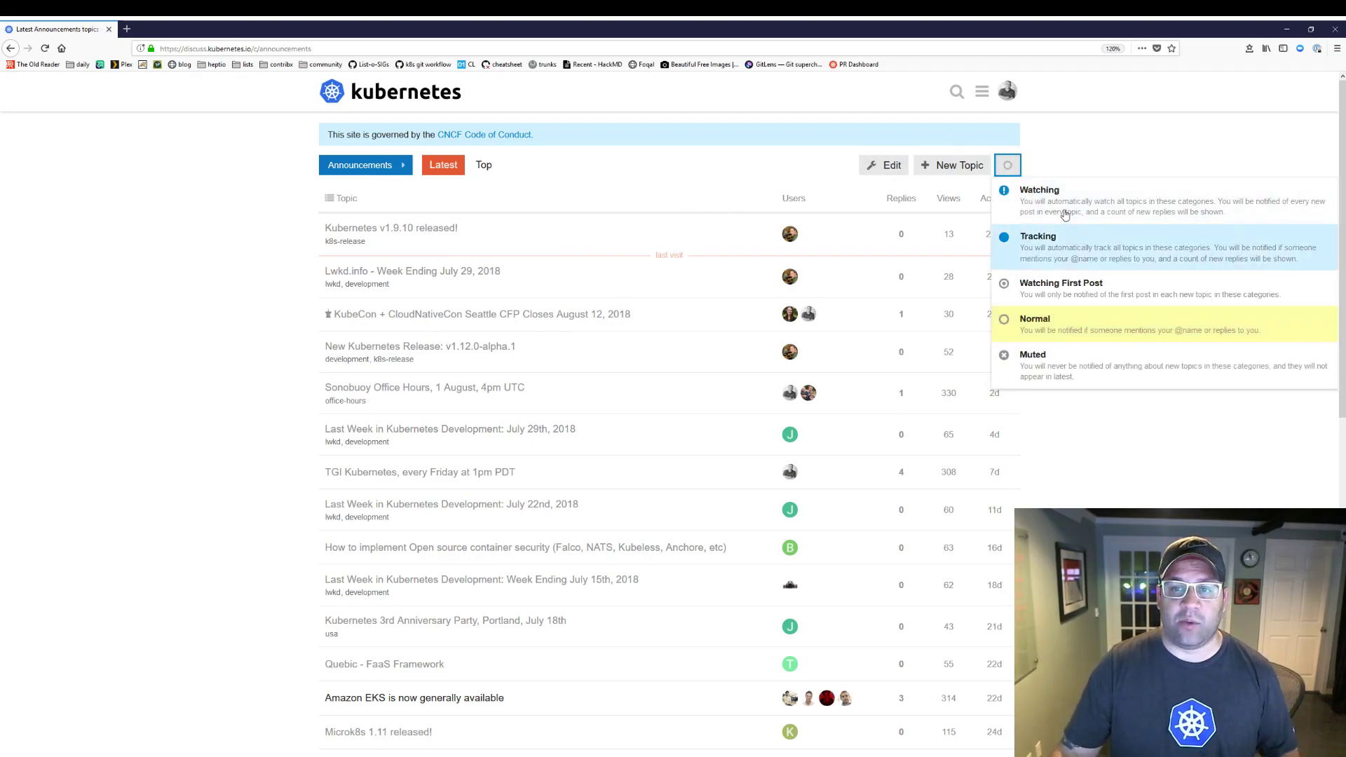
{"action": "mouse_move", "coordinate": [1056, 201]}
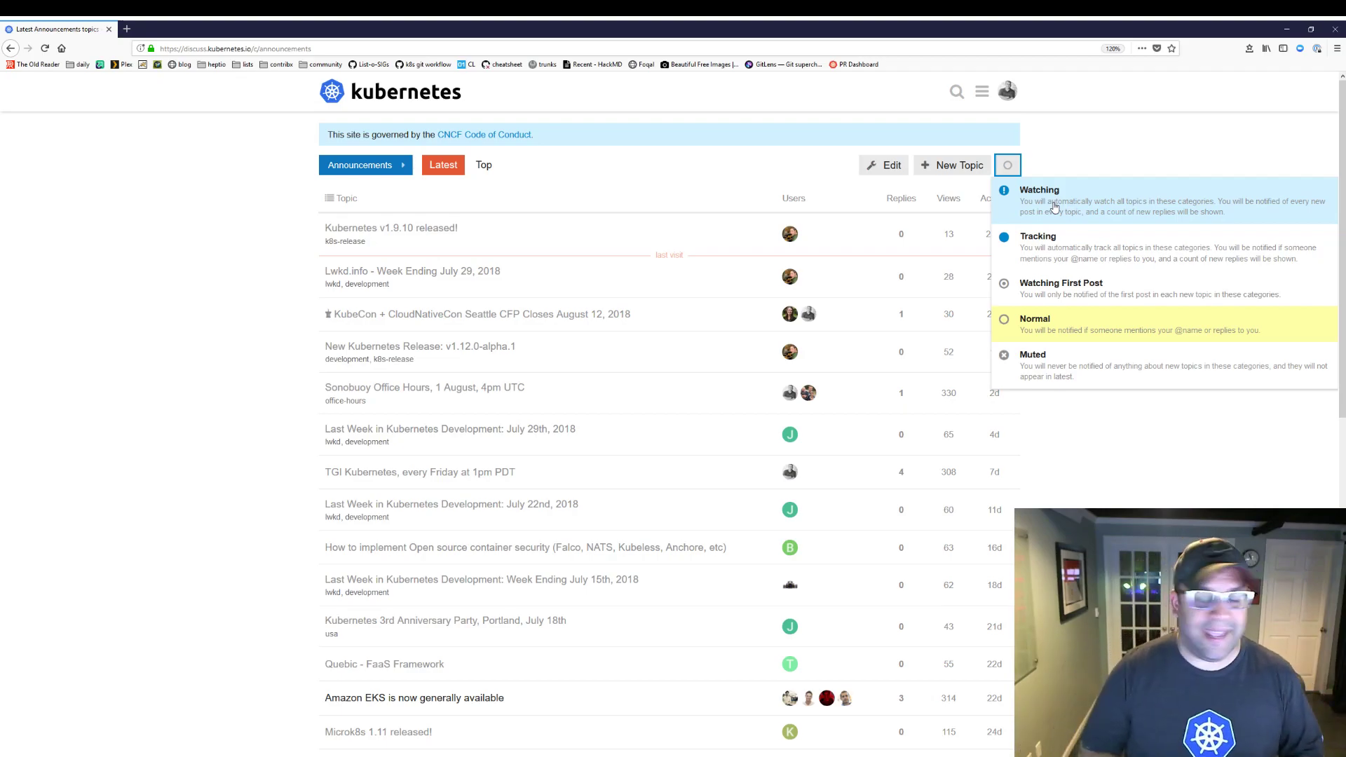
{"action": "left_click", "coordinate": [290, 265]}
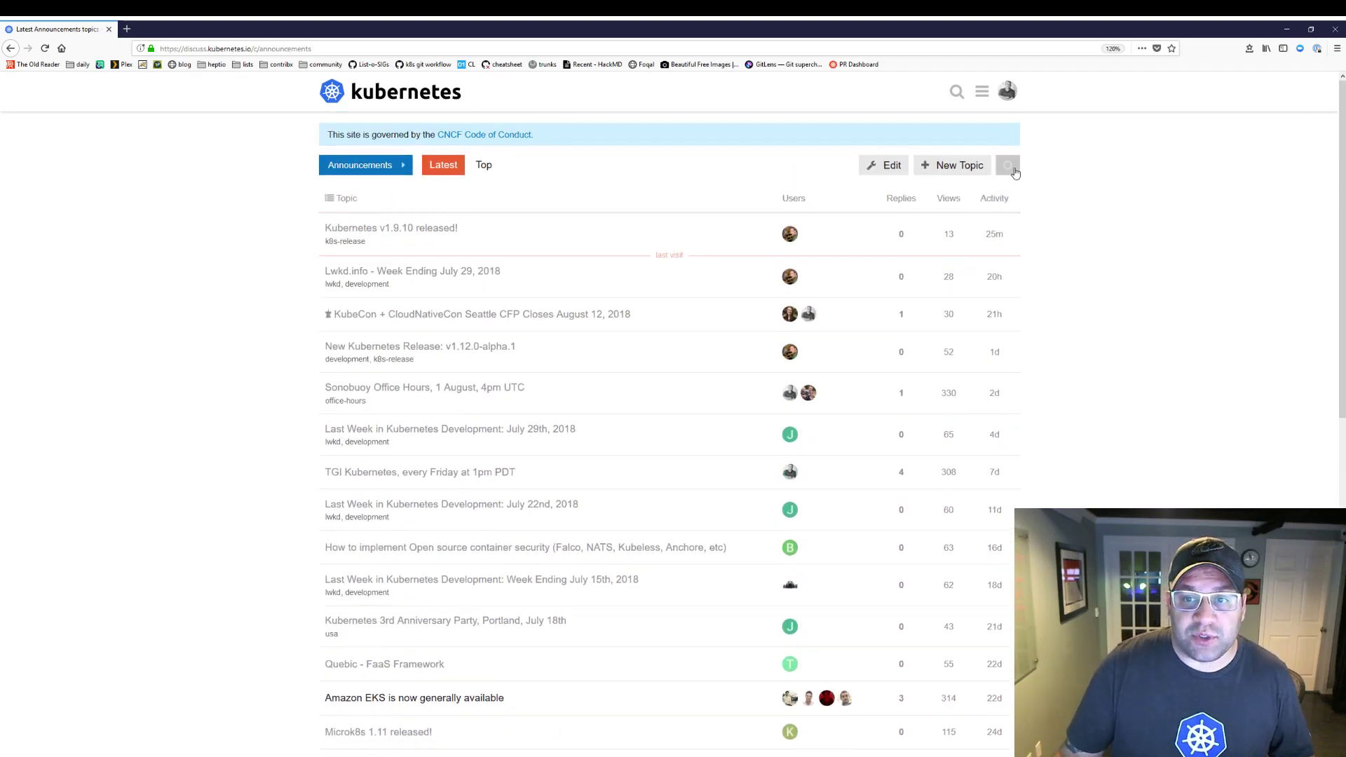
{"action": "left_click", "coordinate": [1007, 165]}
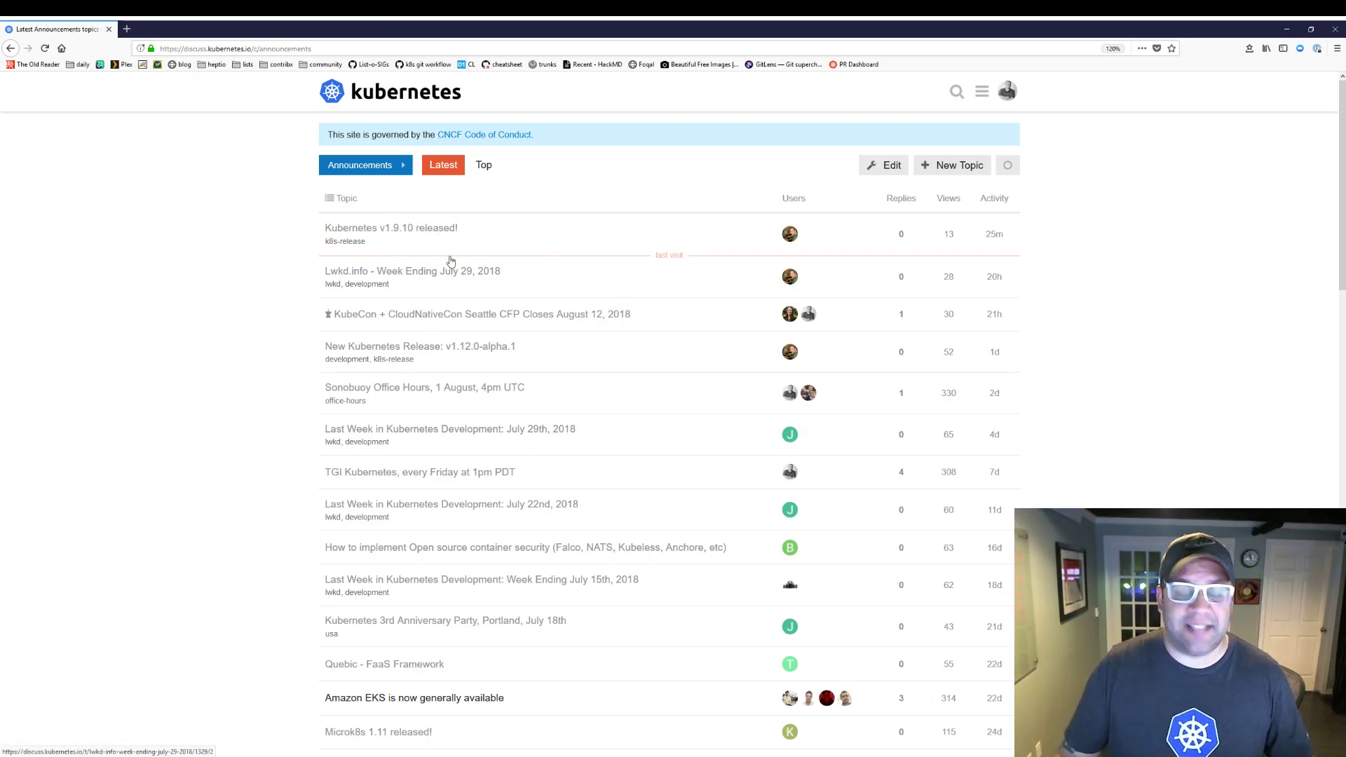
{"action": "mouse_move", "coordinate": [345, 241]}
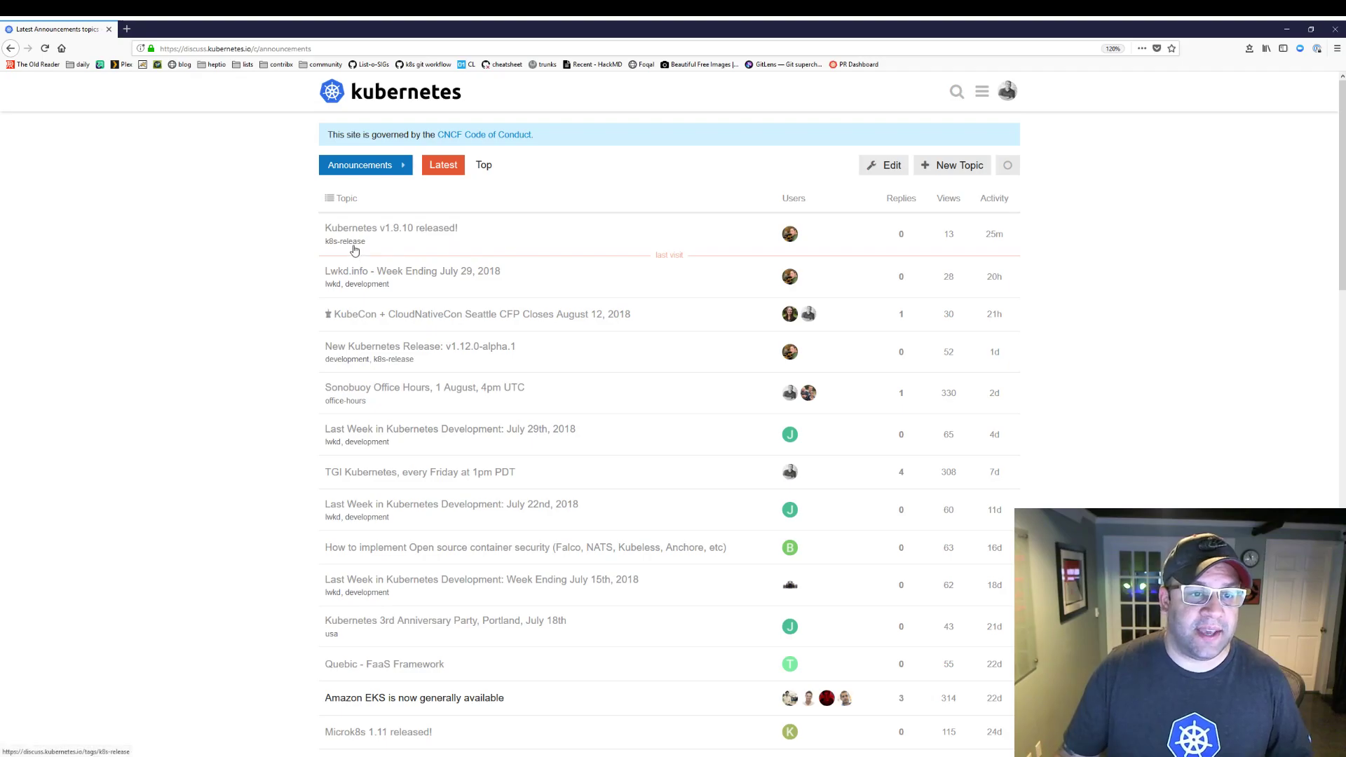
{"action": "mouse_move", "coordinate": [439, 240]}
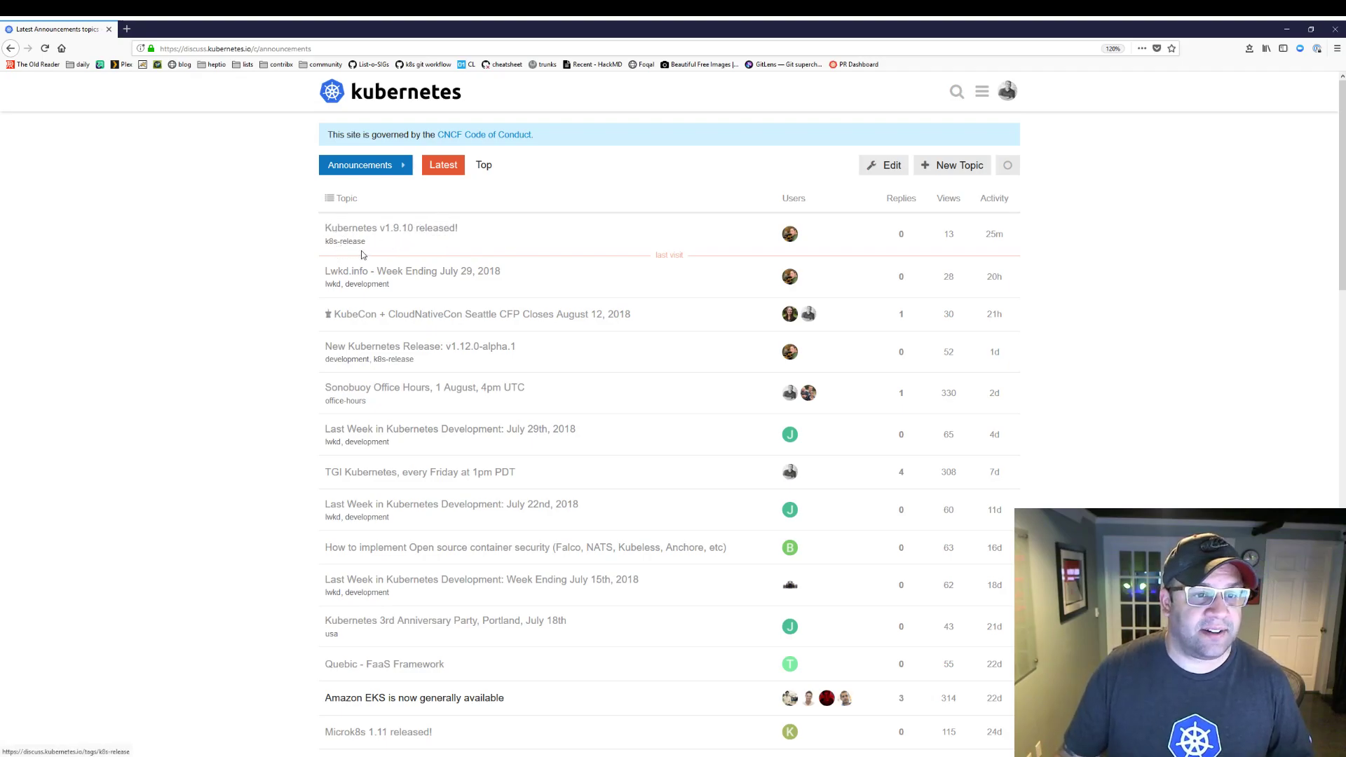
List the k8s-release tagged topics and bring up the tag's notification levels.
{"action": "left_click", "coordinate": [345, 241]}
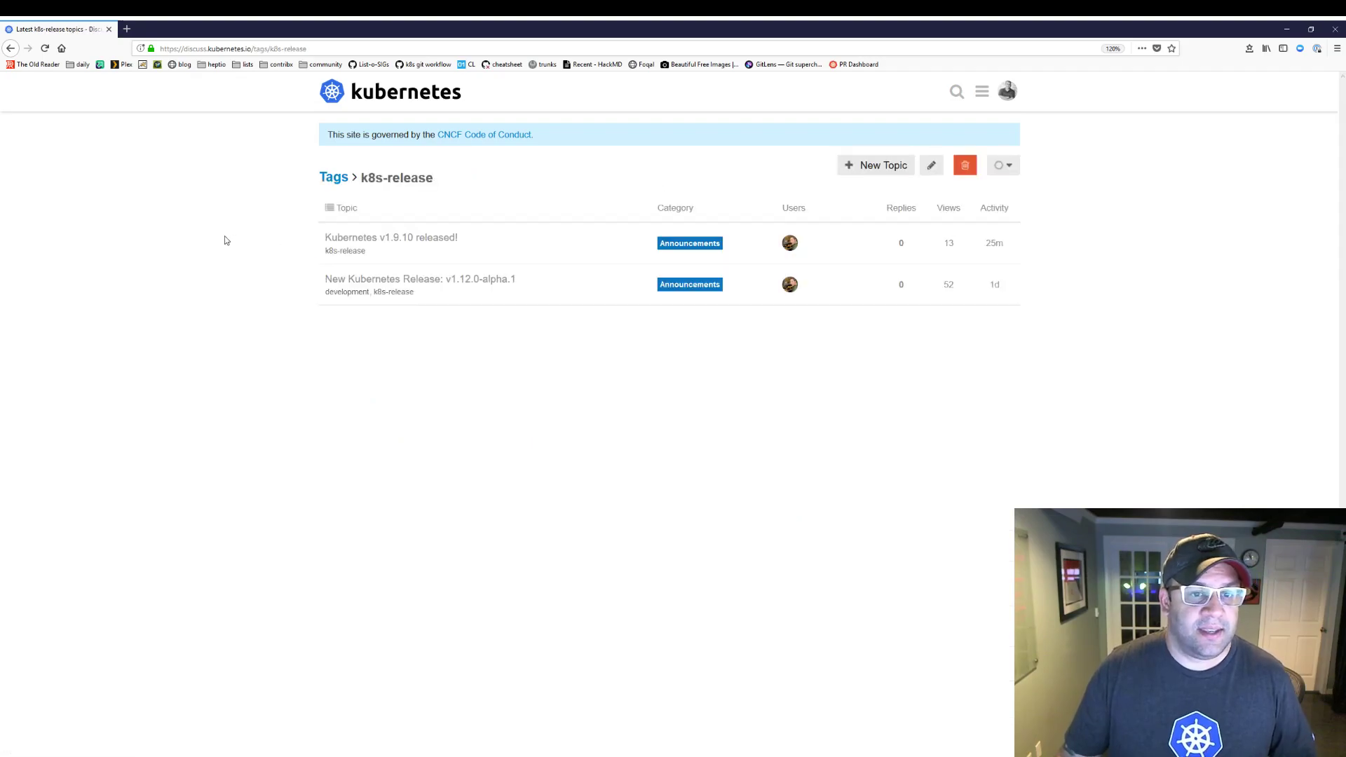
{"action": "mouse_move", "coordinate": [265, 243]}
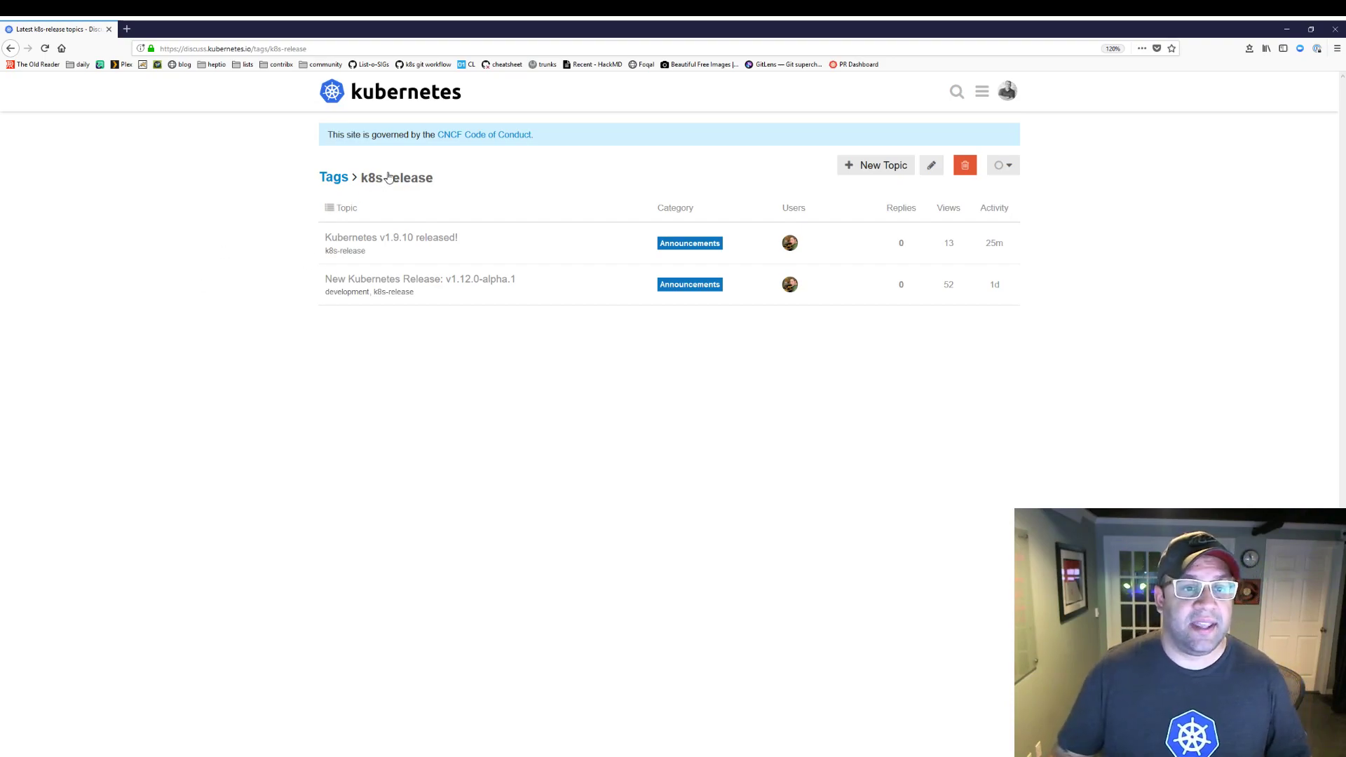
{"action": "left_click", "coordinate": [1003, 165]}
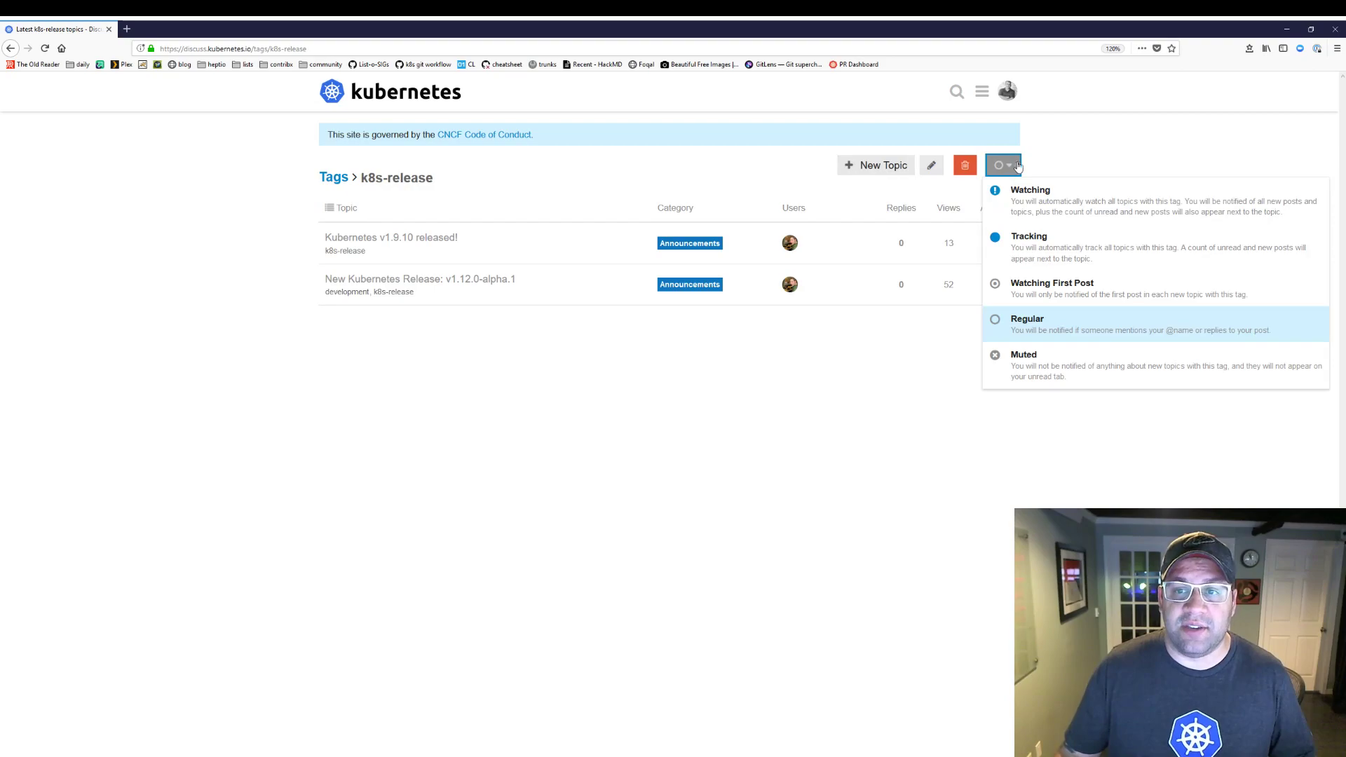
{"action": "mouse_move", "coordinate": [1061, 202]}
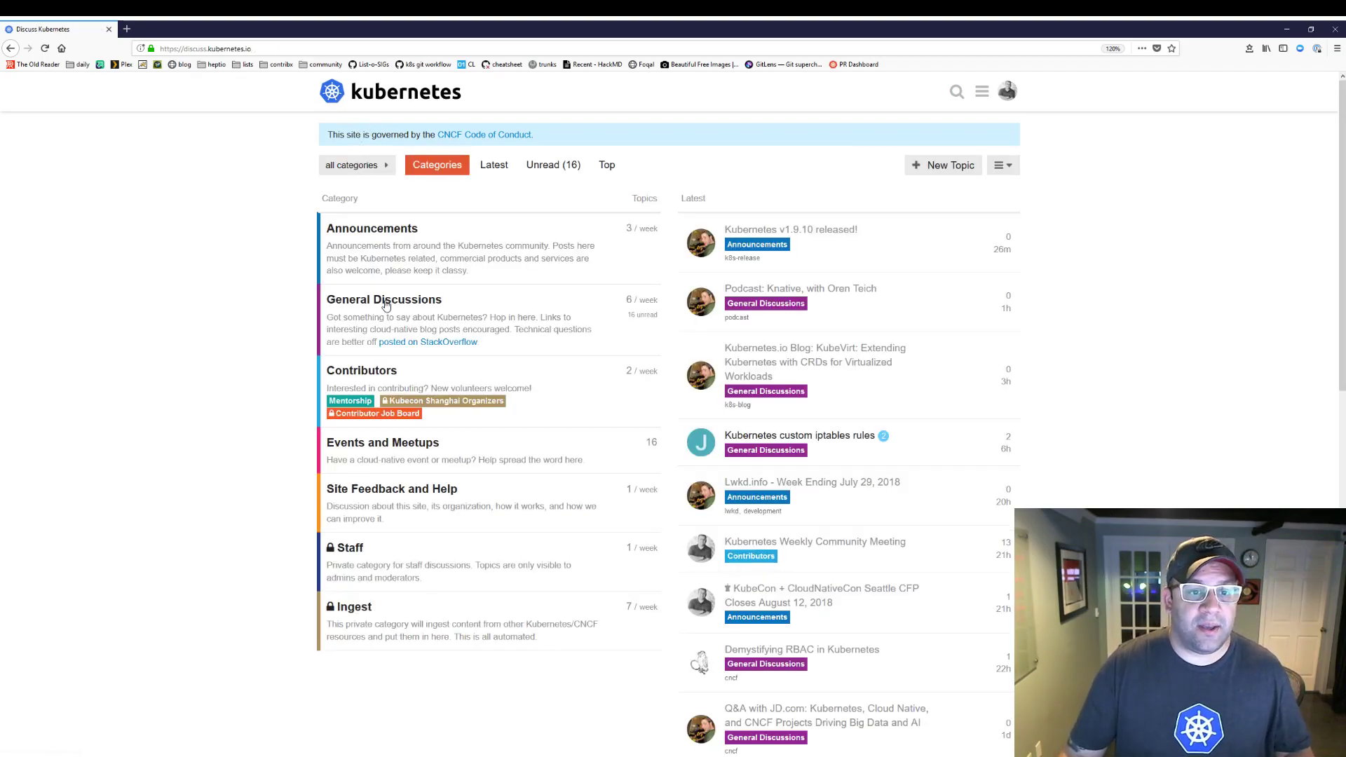
Read the Kubernetes Weekly Community Meeting topic in the Contributors category.
{"action": "left_click", "coordinate": [361, 370]}
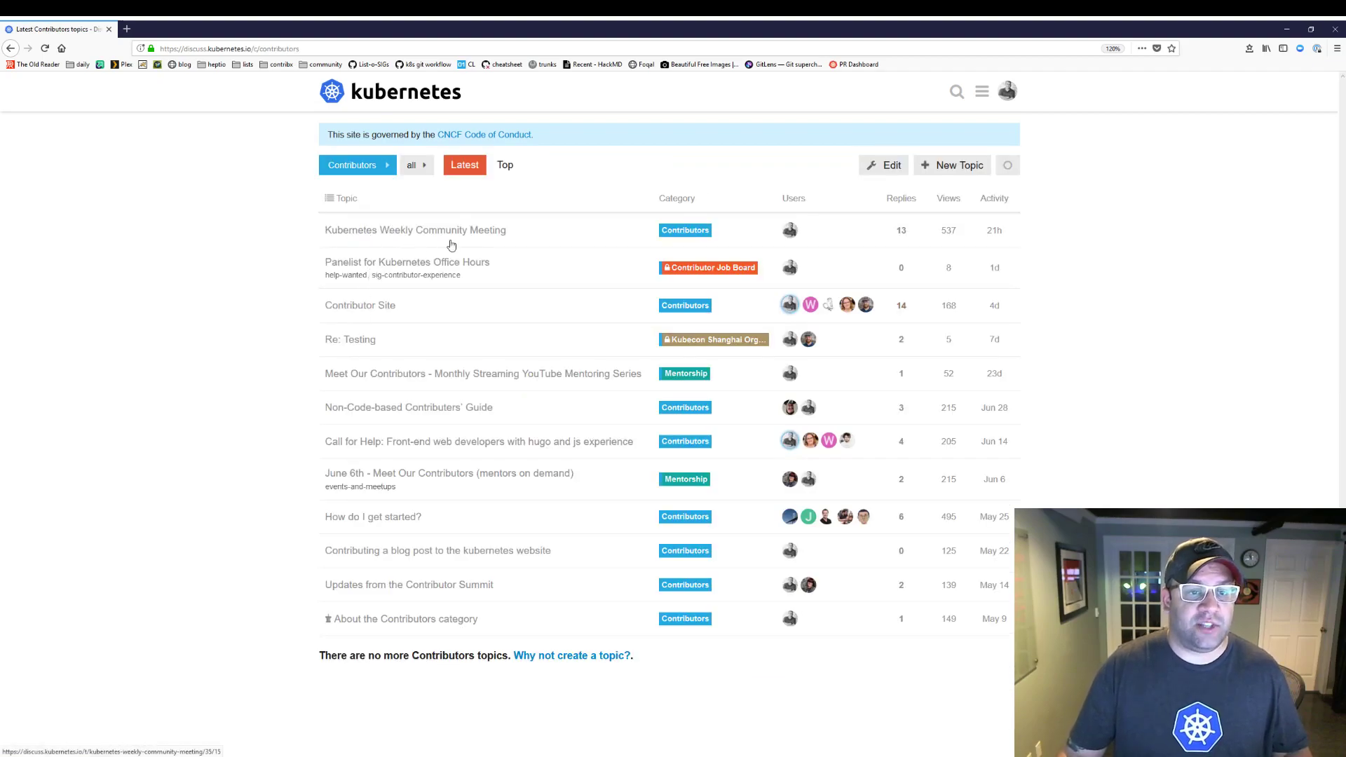
{"action": "left_click", "coordinate": [415, 229]}
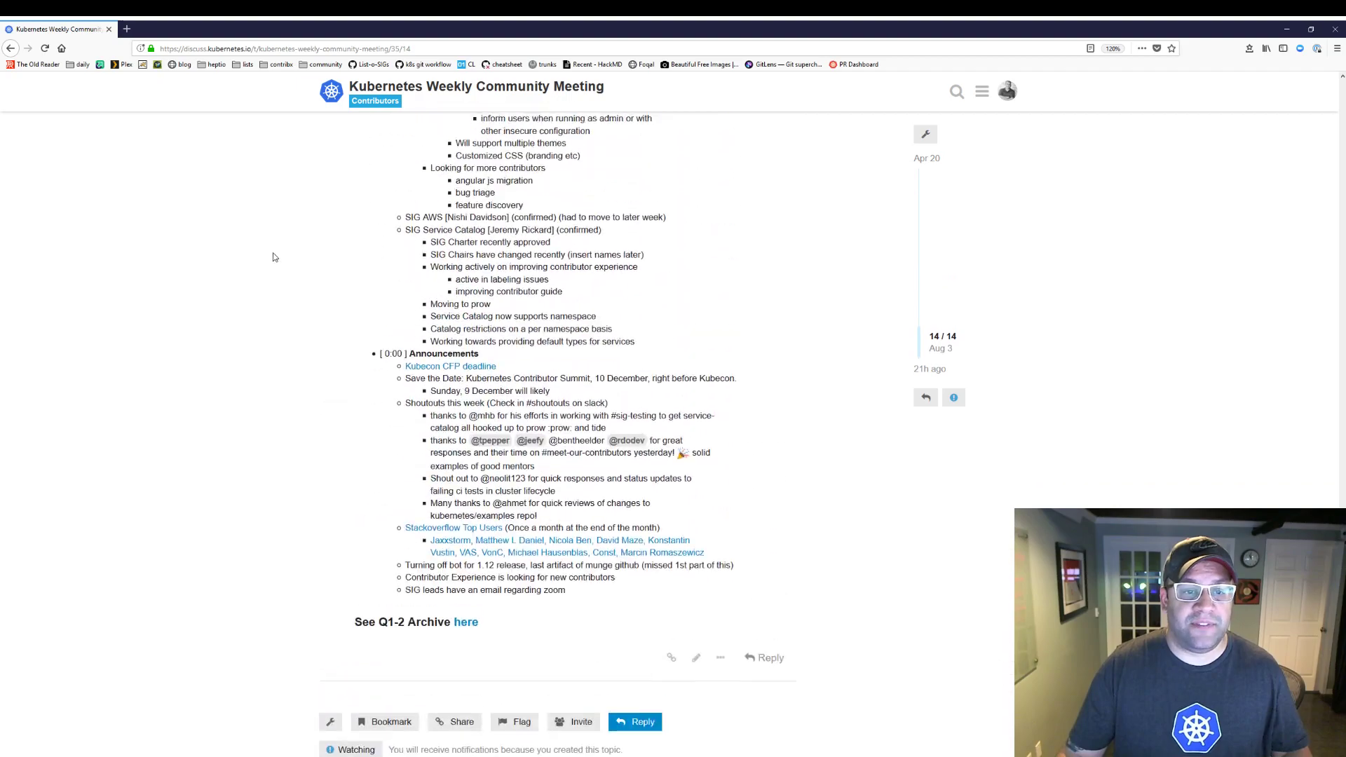
{"action": "scroll", "scroll_direction": "up", "scroll_amount": 3}
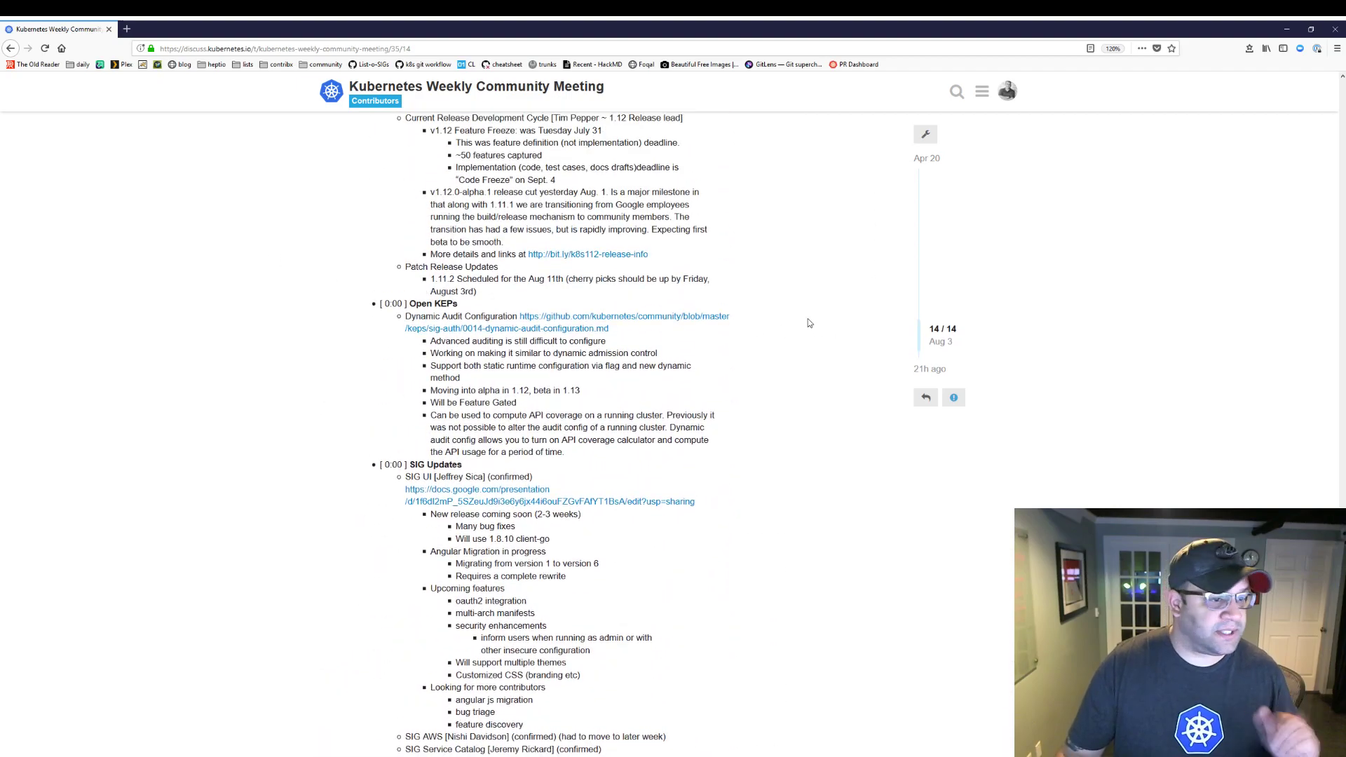
{"action": "left_click", "coordinate": [953, 397]}
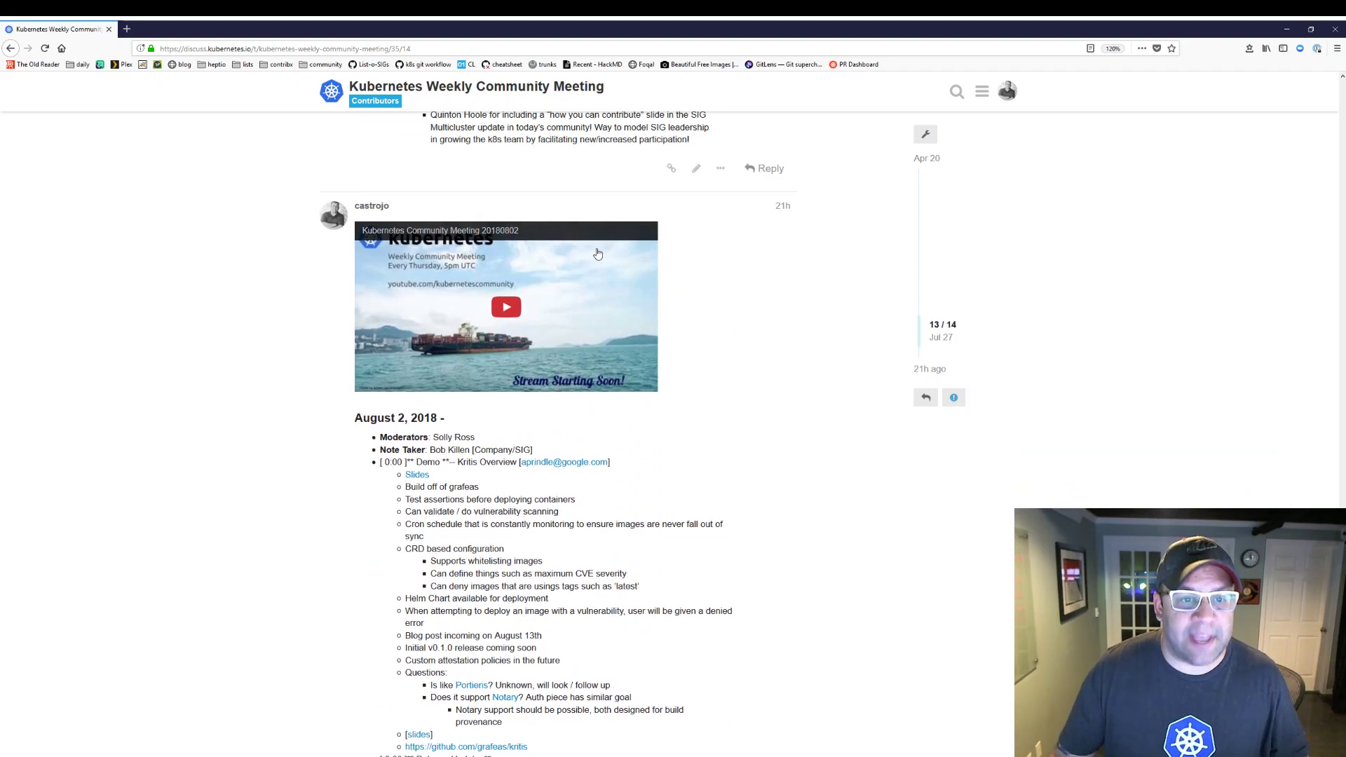
{"action": "scroll", "scroll_direction": "down", "scroll_amount": 3}
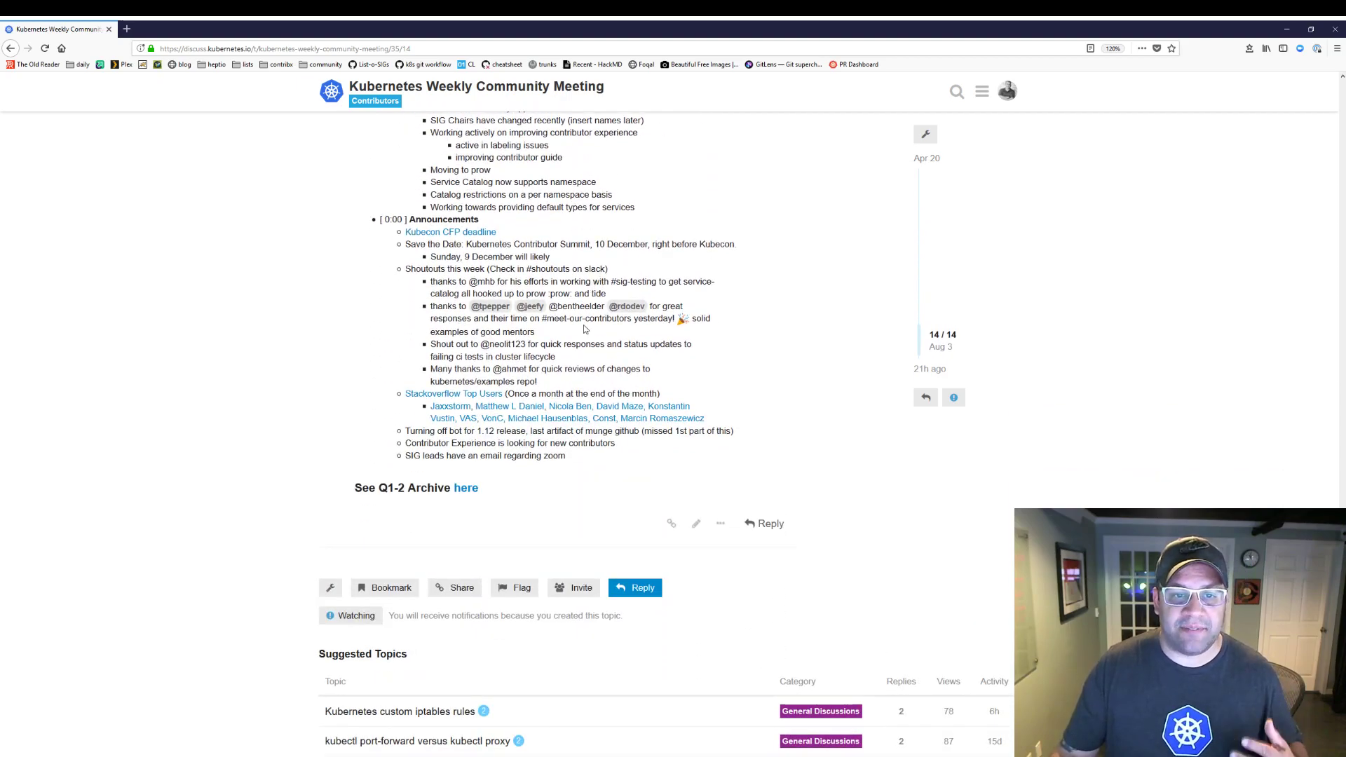
{"action": "scroll", "scroll_direction": "up", "scroll_amount": 3}
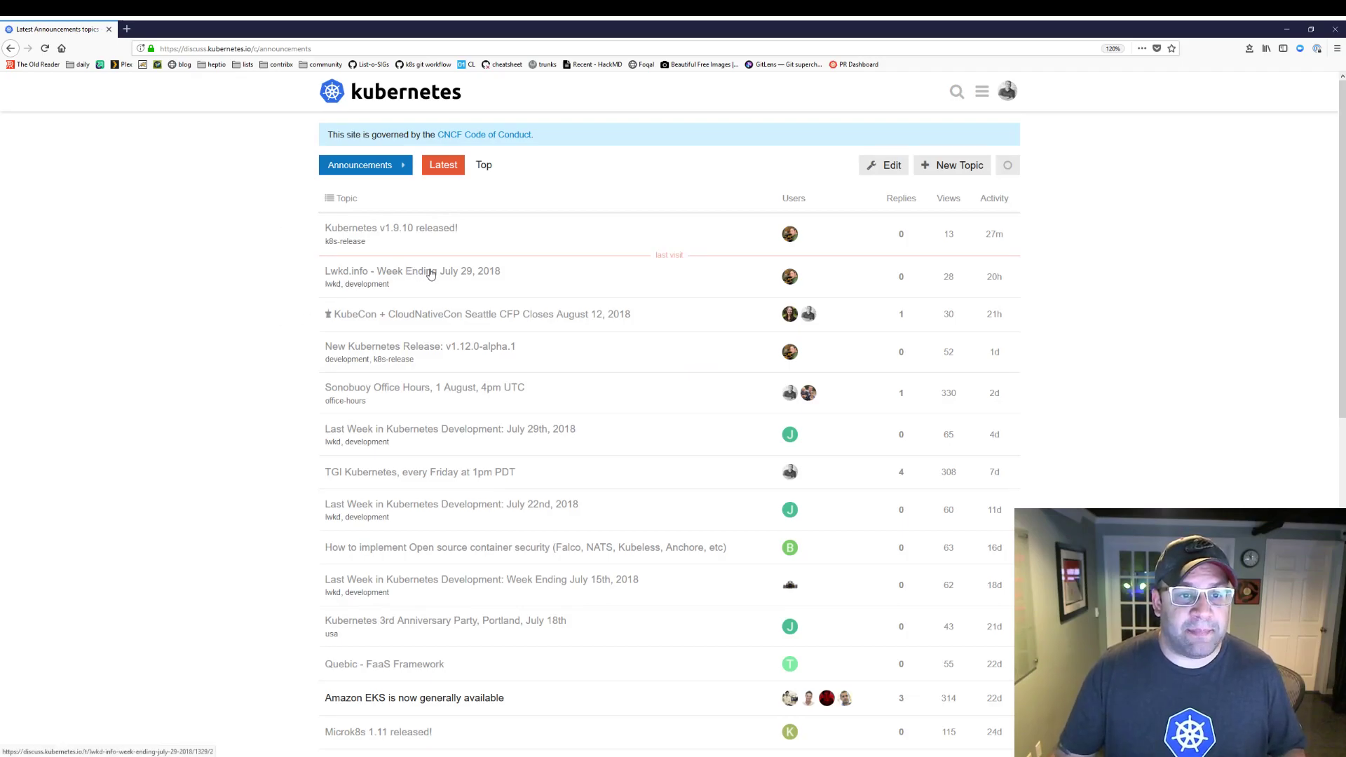
Skim the Lwkd.info Week Ending July 29, 2018 post's meeting summary and featured PRs.
{"action": "left_click", "coordinate": [413, 271]}
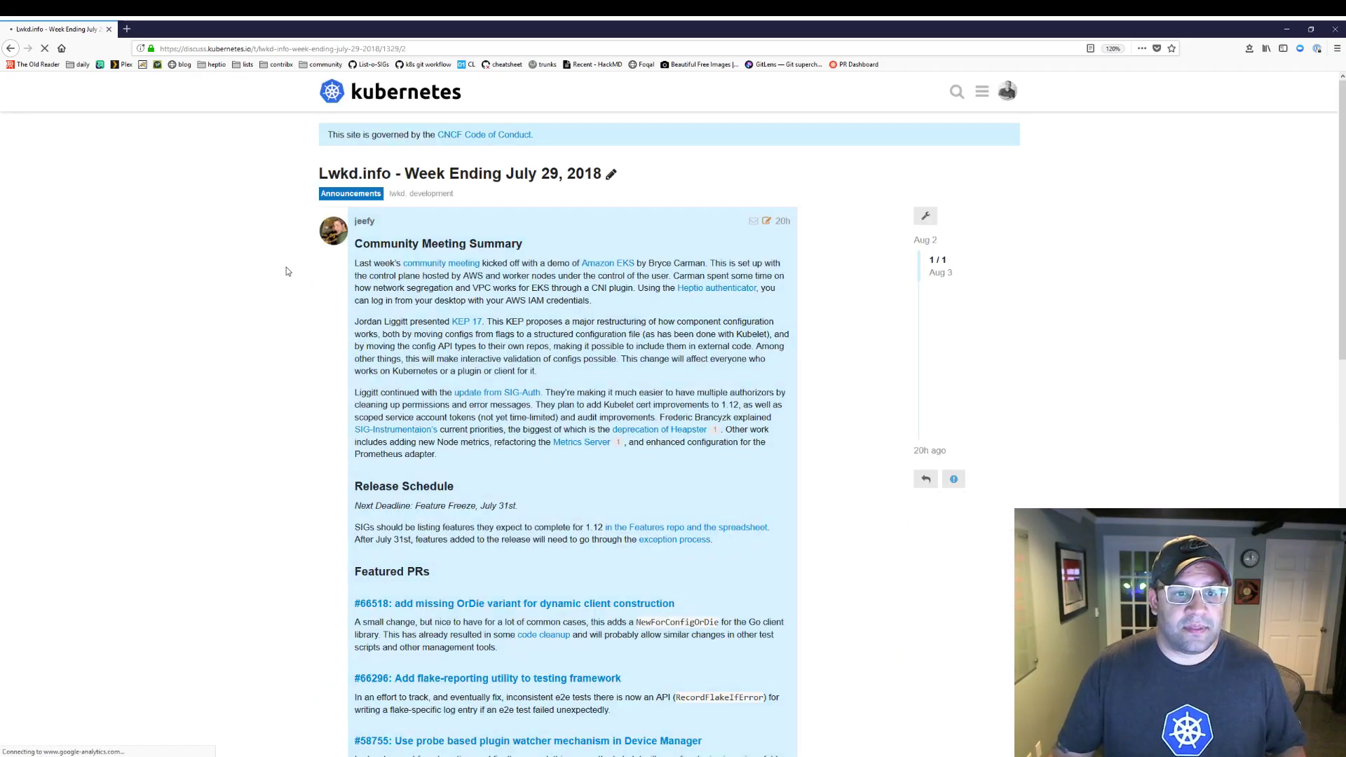
{"action": "scroll", "scroll_direction": "down", "scroll_amount": 3}
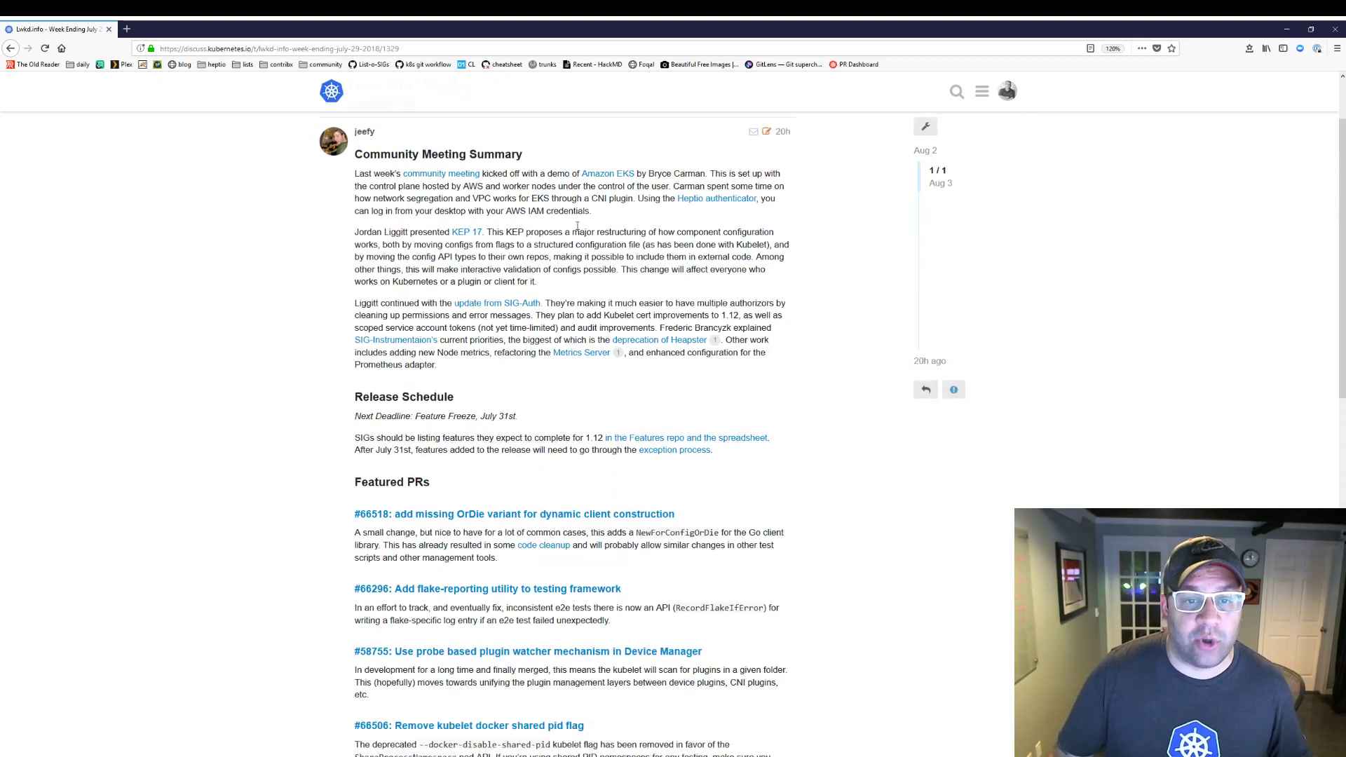
{"action": "scroll", "scroll_direction": "down", "scroll_amount": 3}
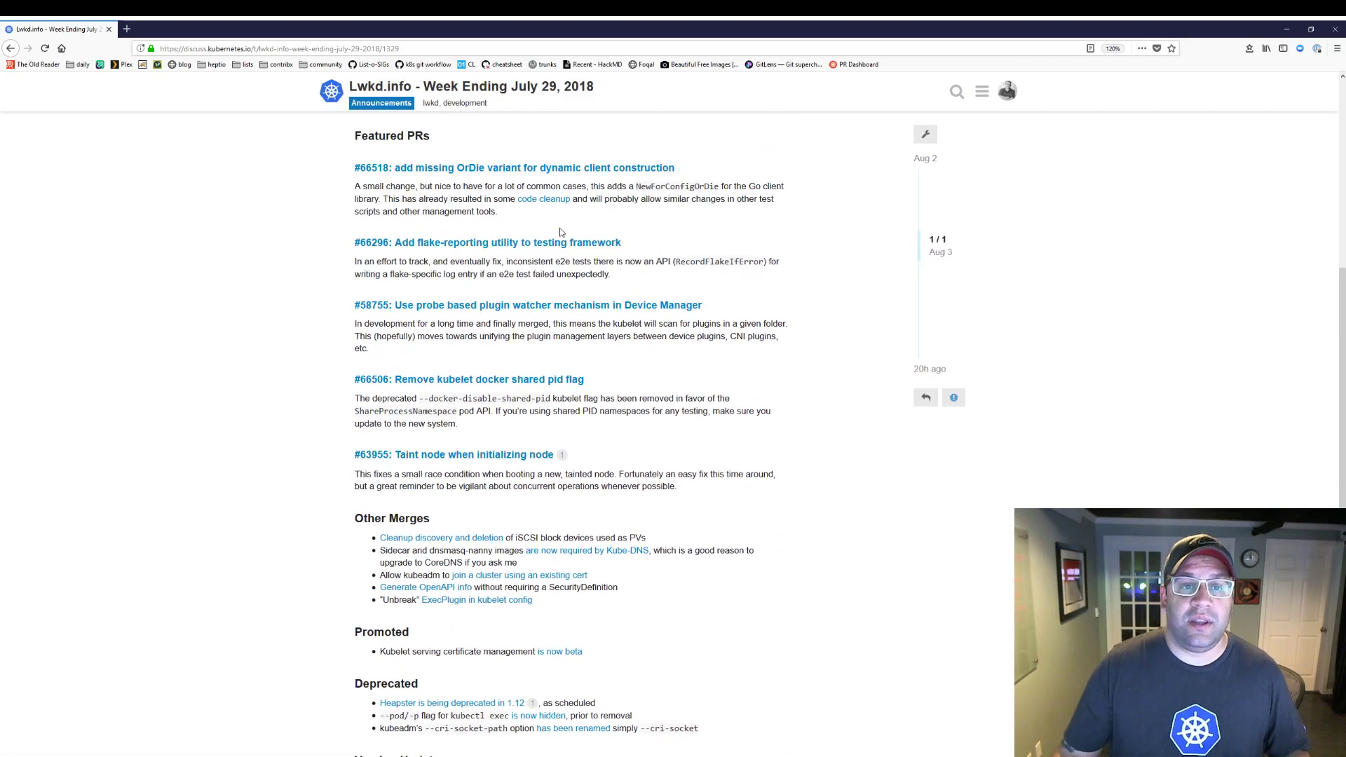
{"action": "scroll", "scroll_direction": "down", "scroll_amount": 3}
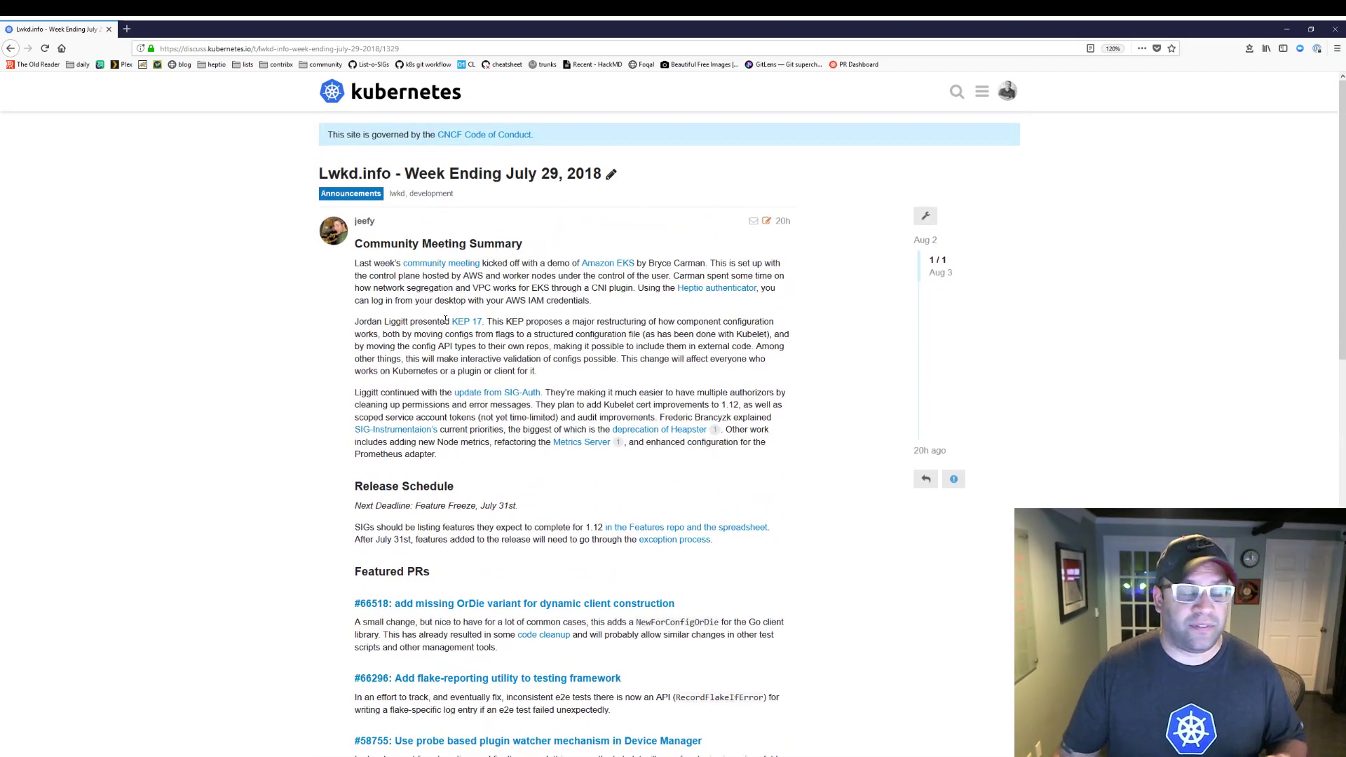
{"action": "mouse_move", "coordinate": [491, 190]}
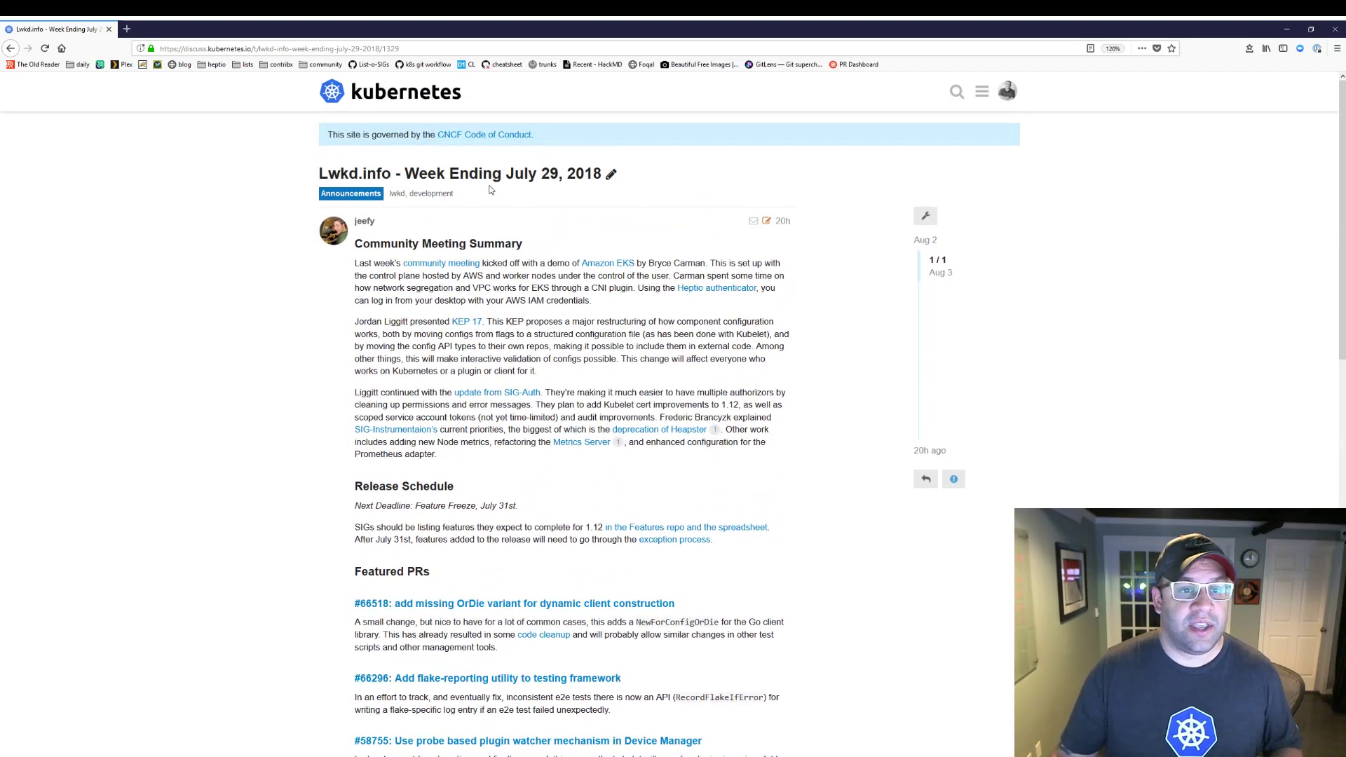
{"action": "mouse_move", "coordinate": [395, 193]}
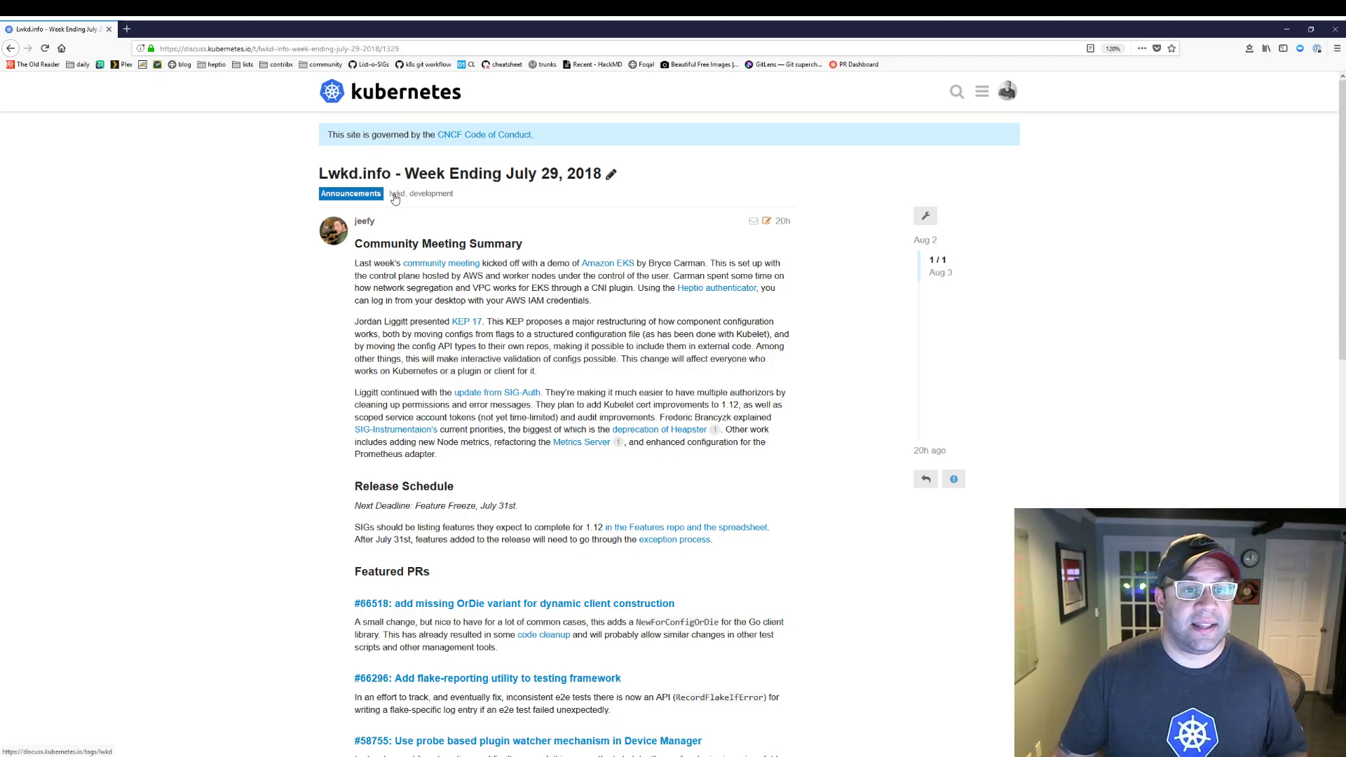
List the lwkd tagged topics and bring up the tag's notification levels.
{"action": "left_click", "coordinate": [396, 193]}
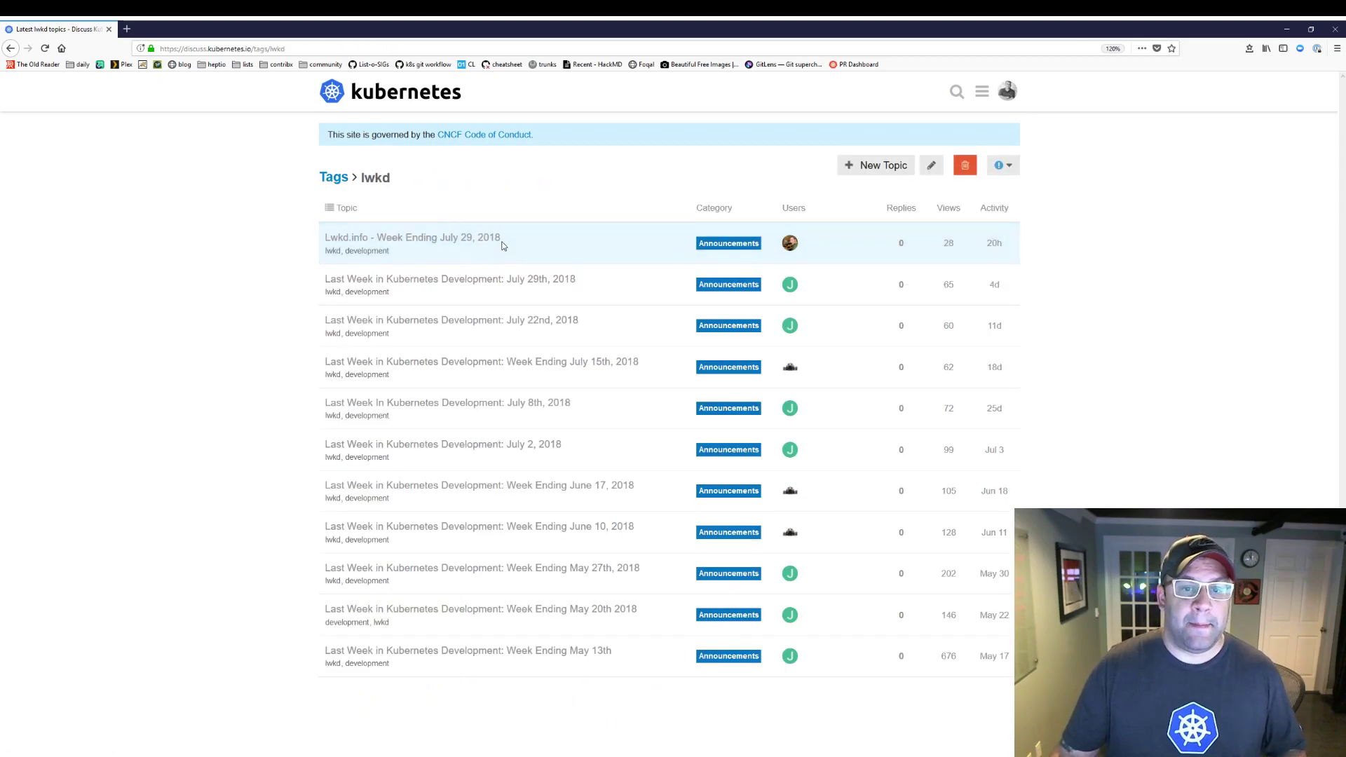
{"action": "mouse_move", "coordinate": [243, 565]}
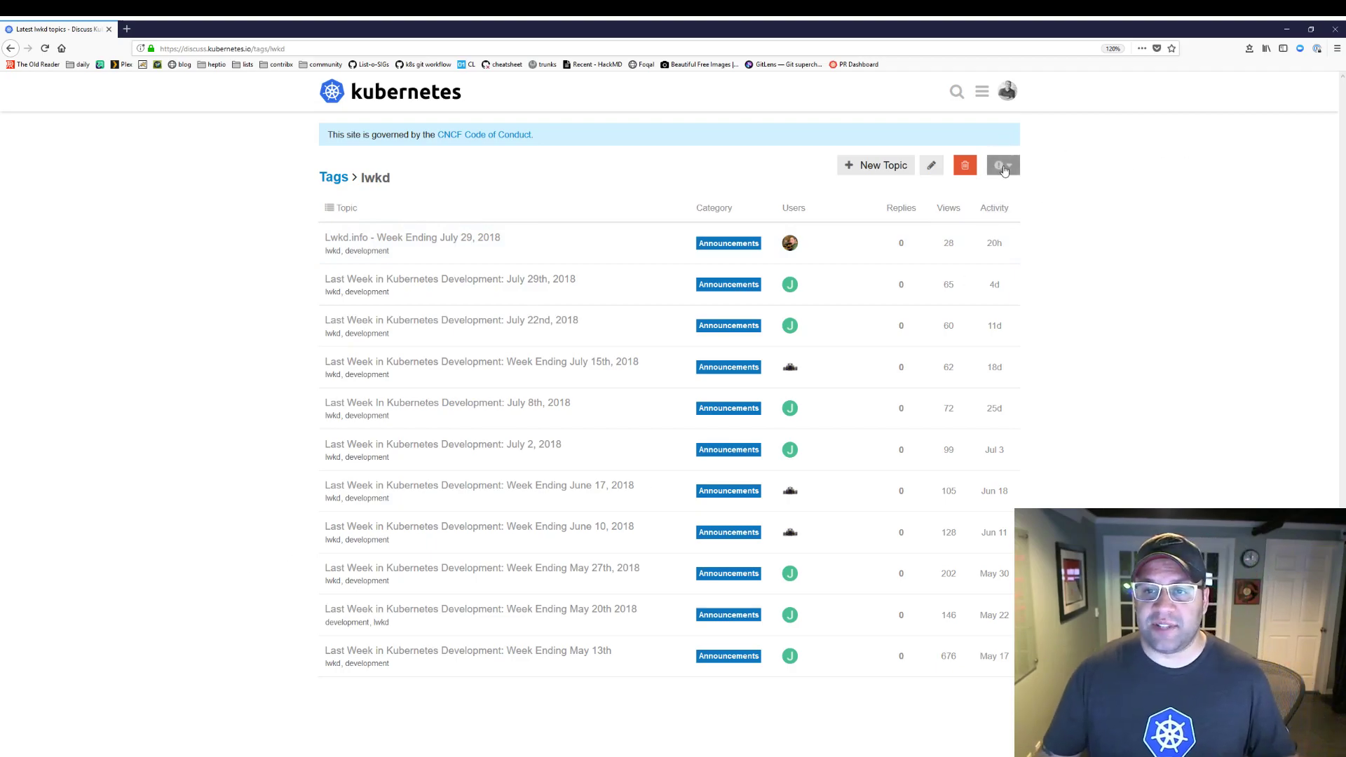
{"action": "left_click", "coordinate": [1001, 165]}
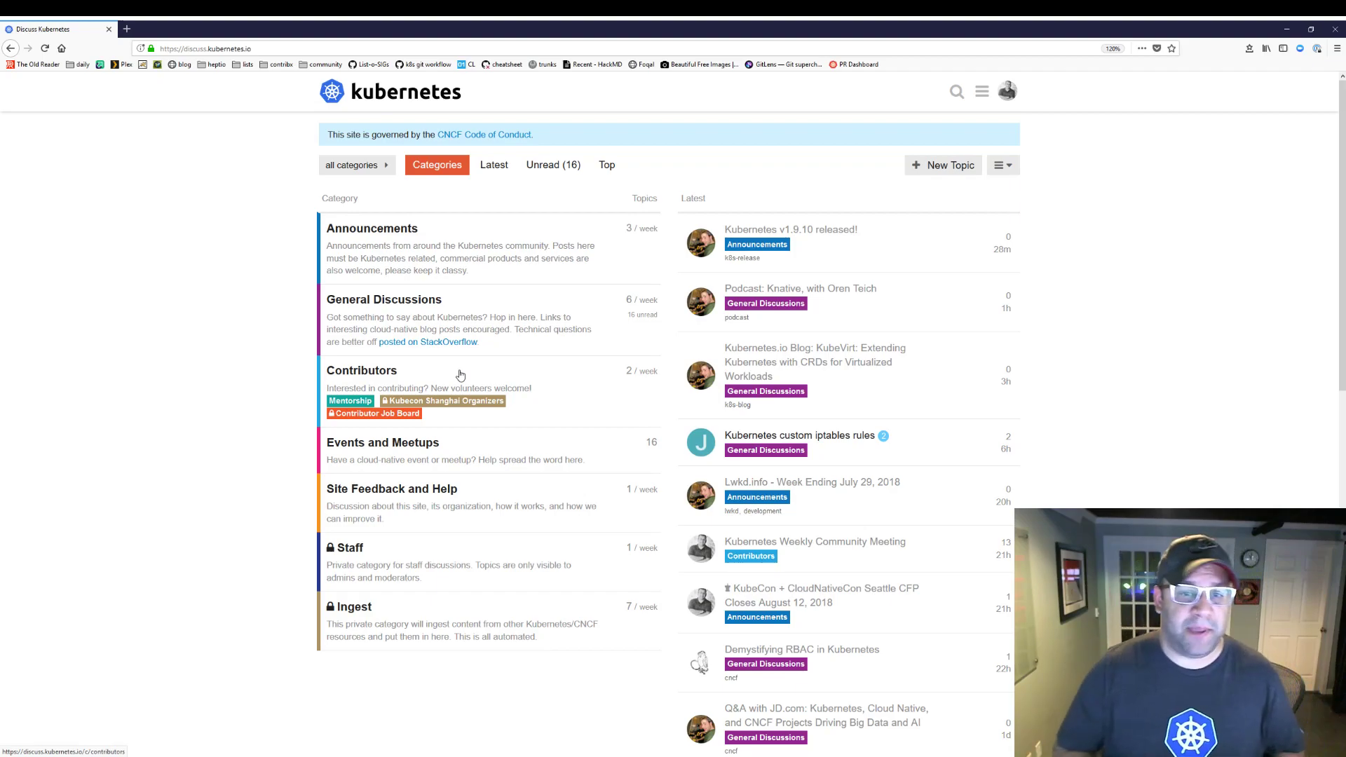
{"action": "mouse_move", "coordinate": [850, 369]}
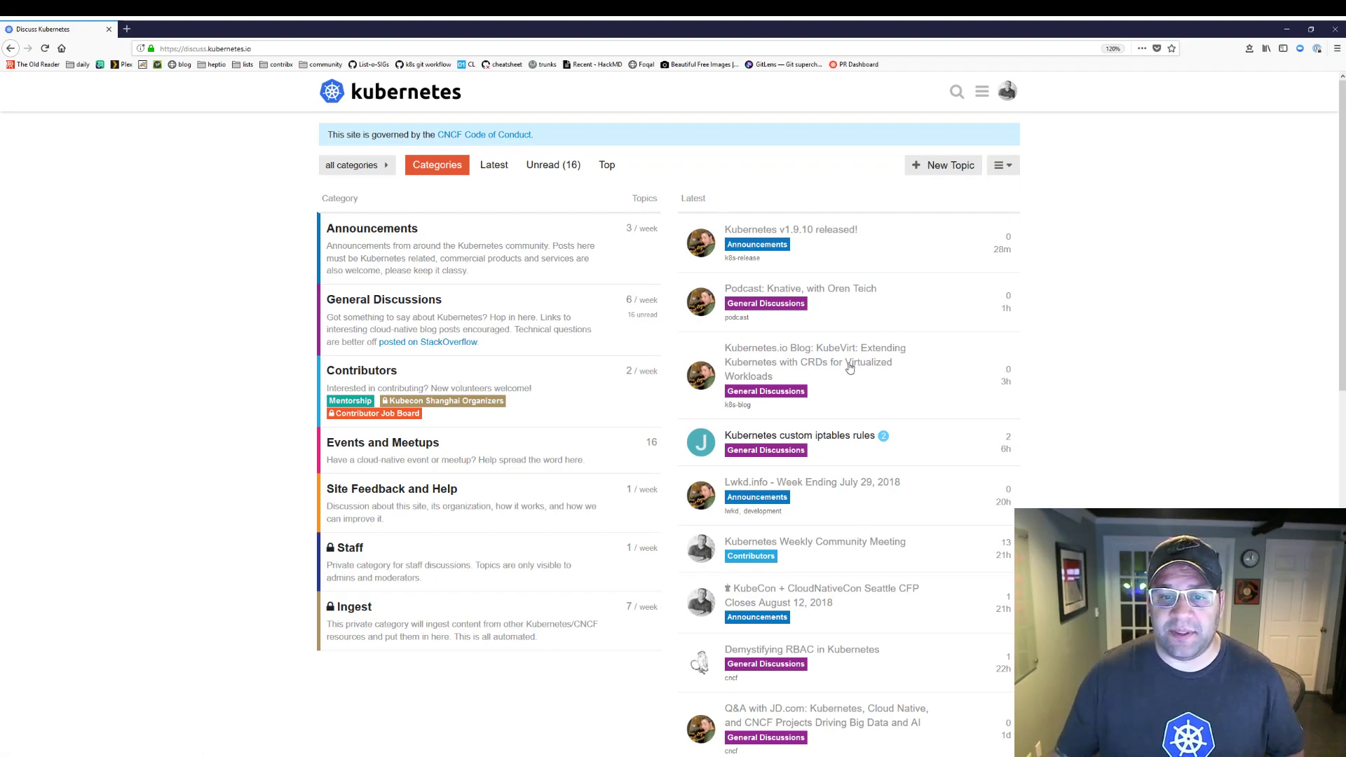
{"action": "left_click", "coordinate": [799, 287]}
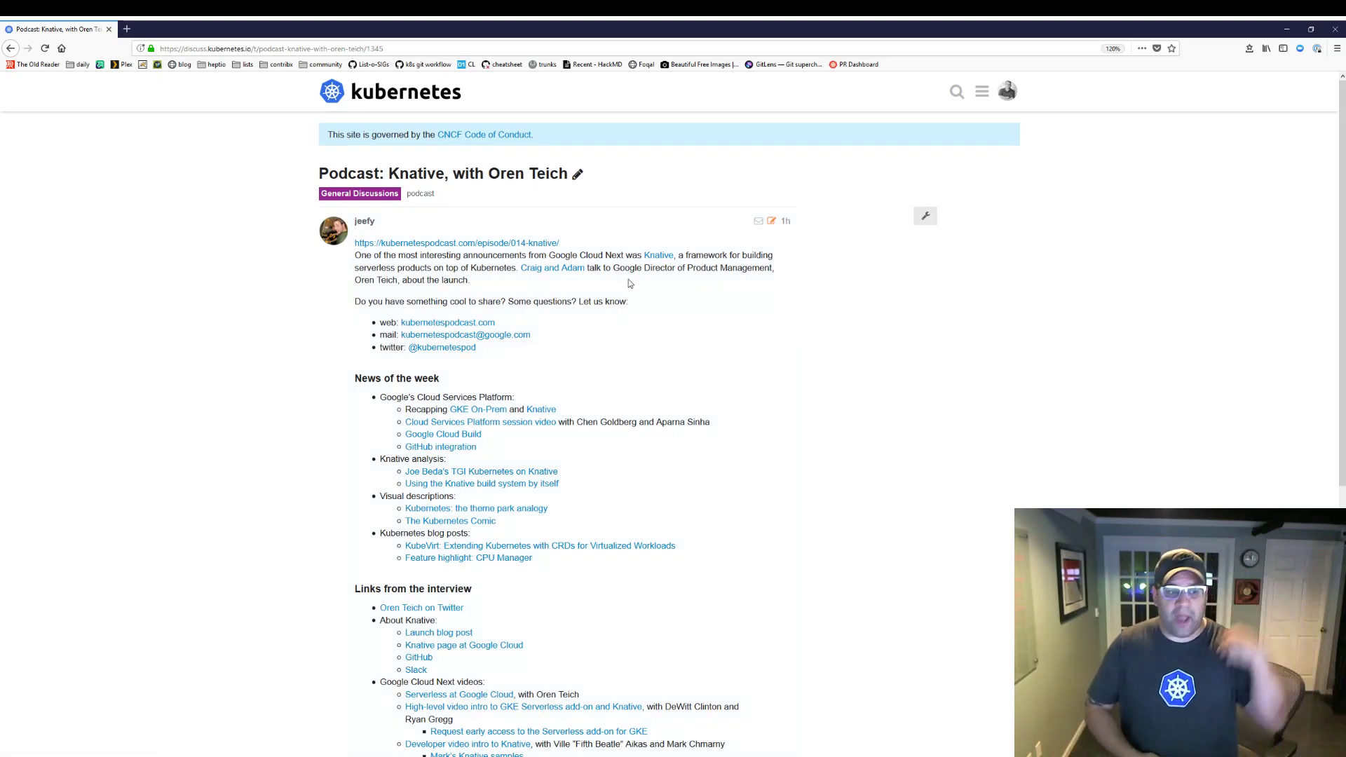
{"action": "mouse_move", "coordinate": [605, 283]}
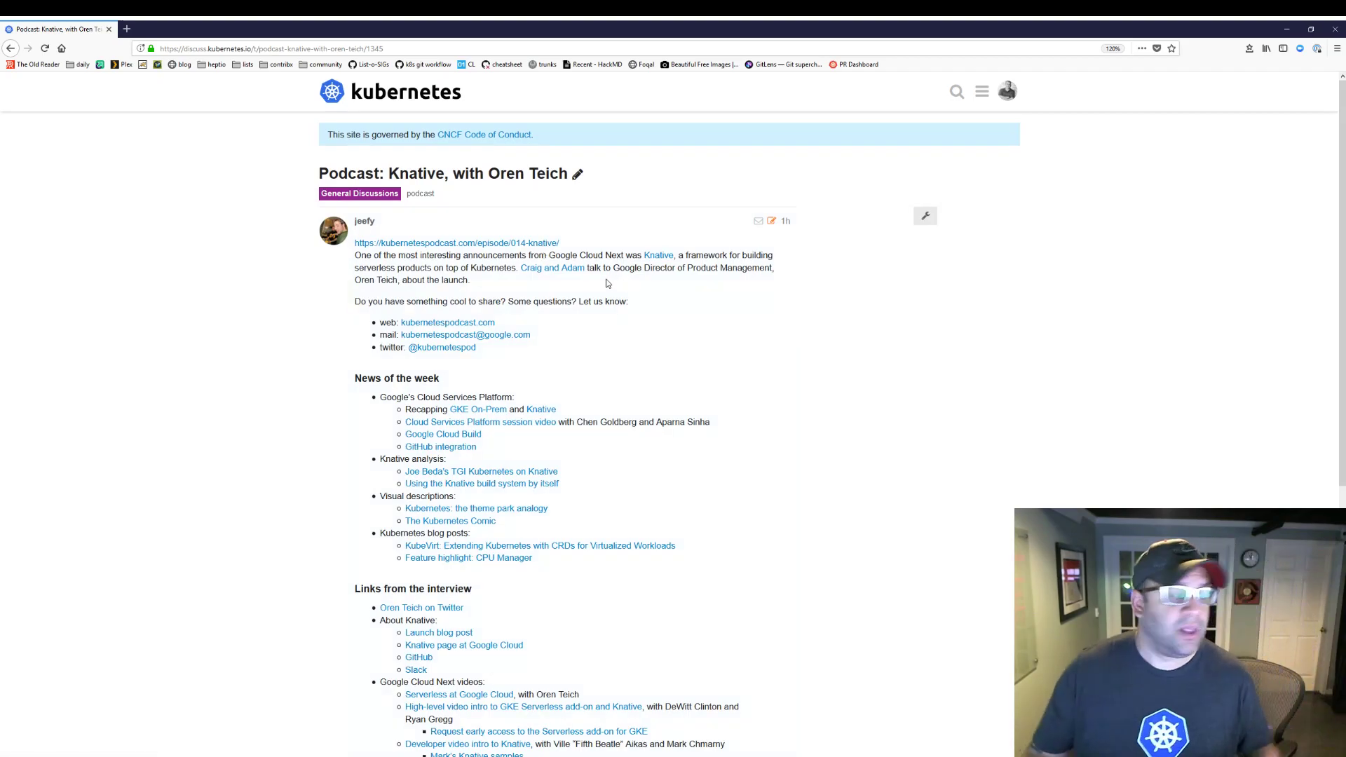
{"action": "scroll", "scroll_direction": "down", "scroll_amount": 3}
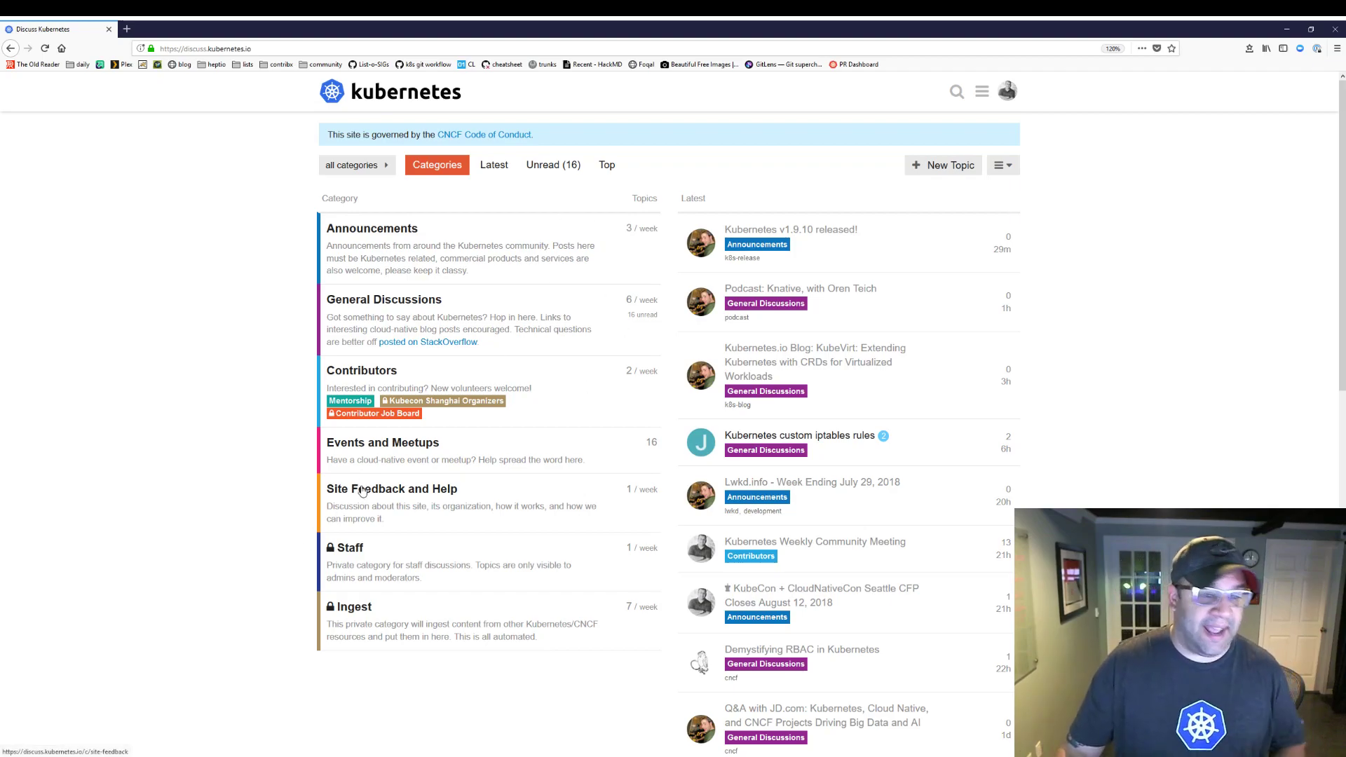
Visit Site Feedback and Help, read the Subscribing to topics and tags tip, and return to its topic list.
{"action": "left_click", "coordinate": [391, 488]}
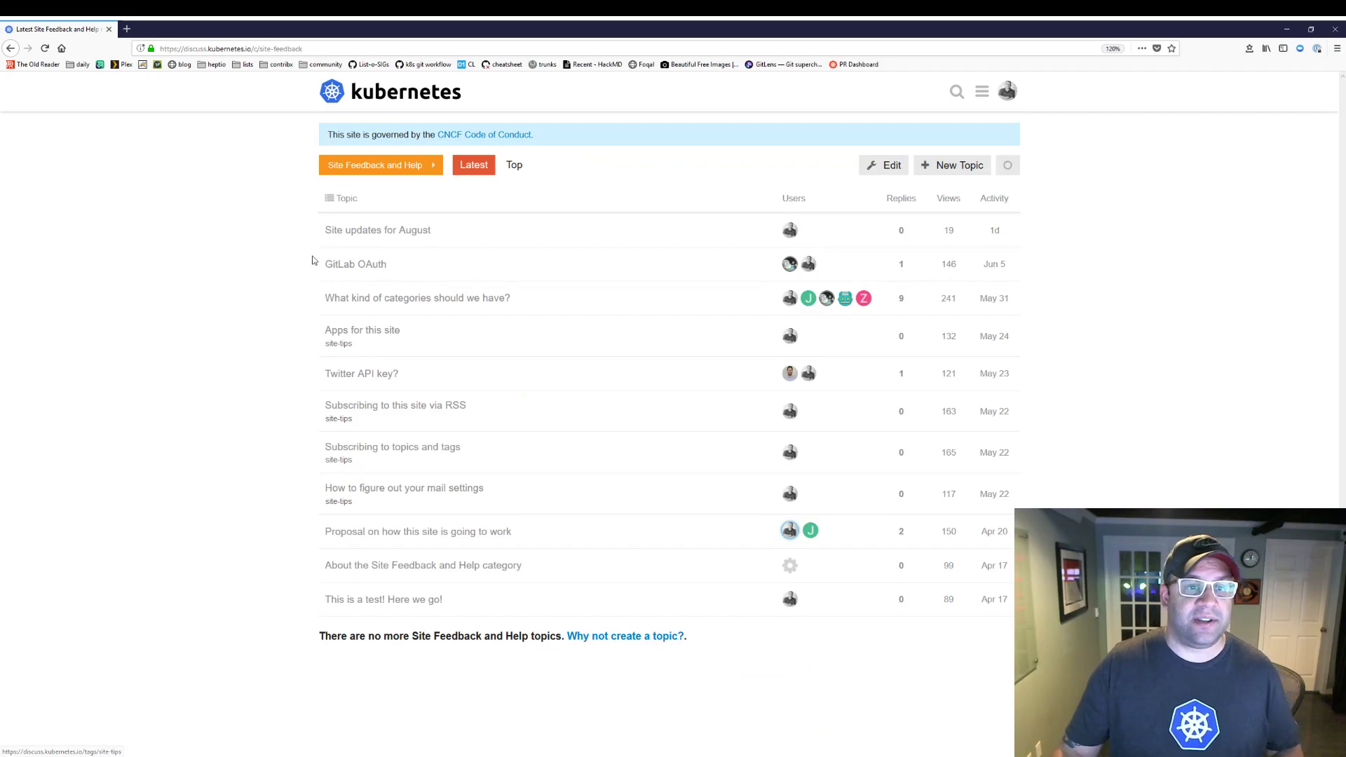
{"action": "left_click", "coordinate": [952, 165]}
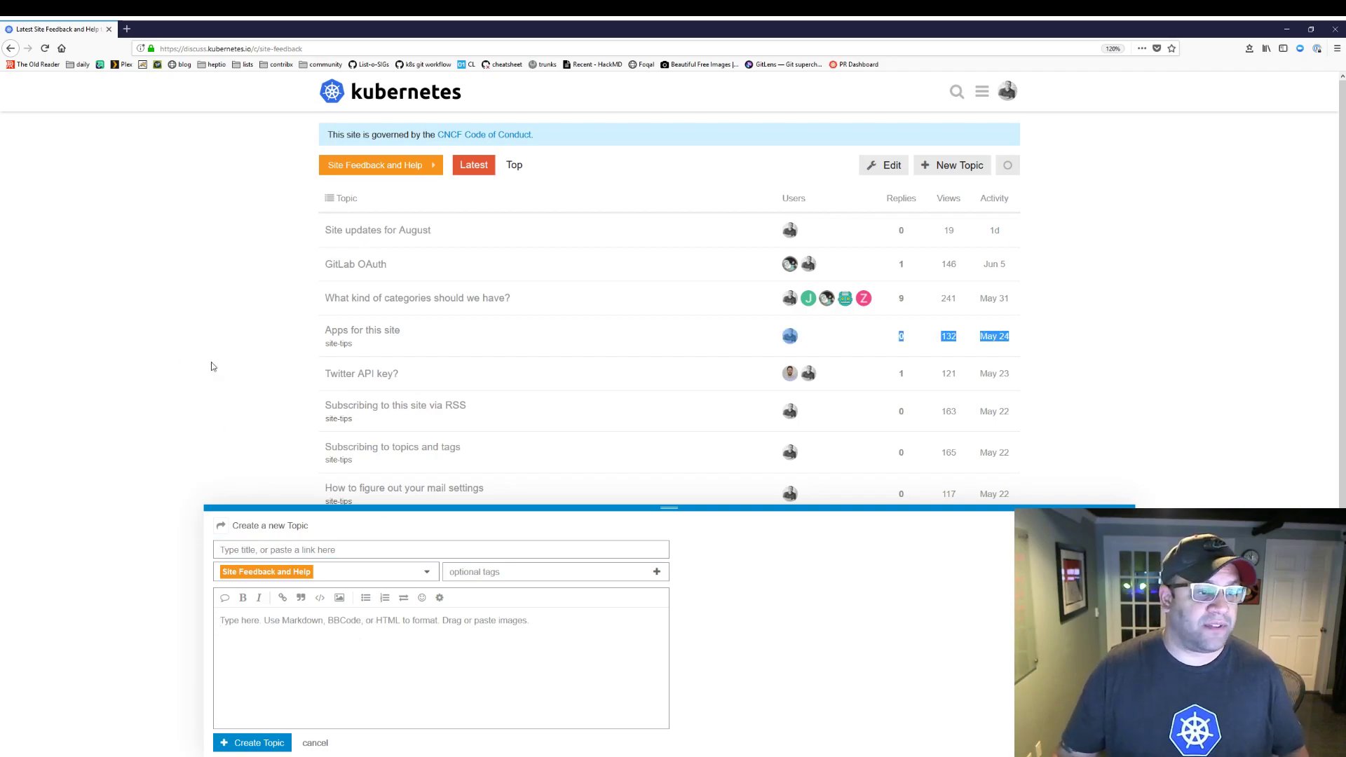
{"action": "left_click", "coordinate": [316, 743]}
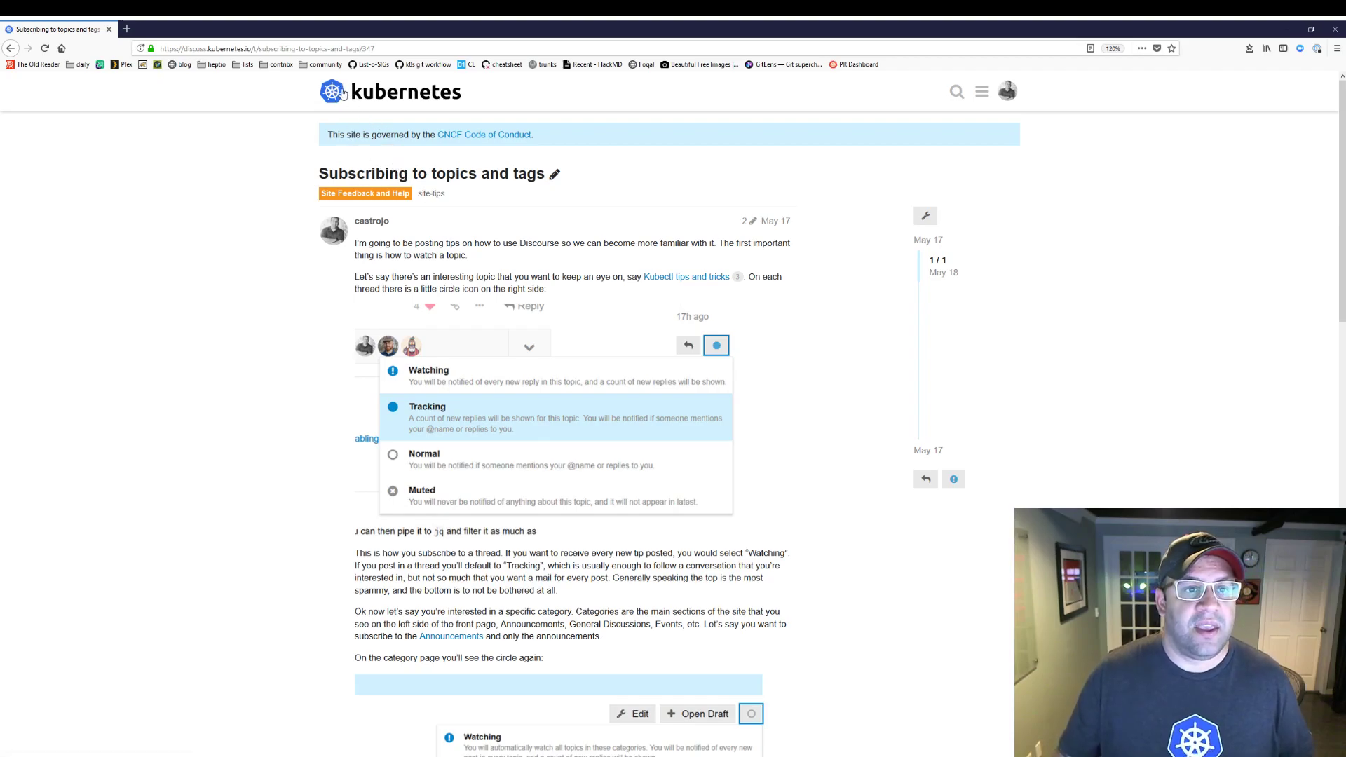
{"action": "left_click", "coordinate": [365, 194]}
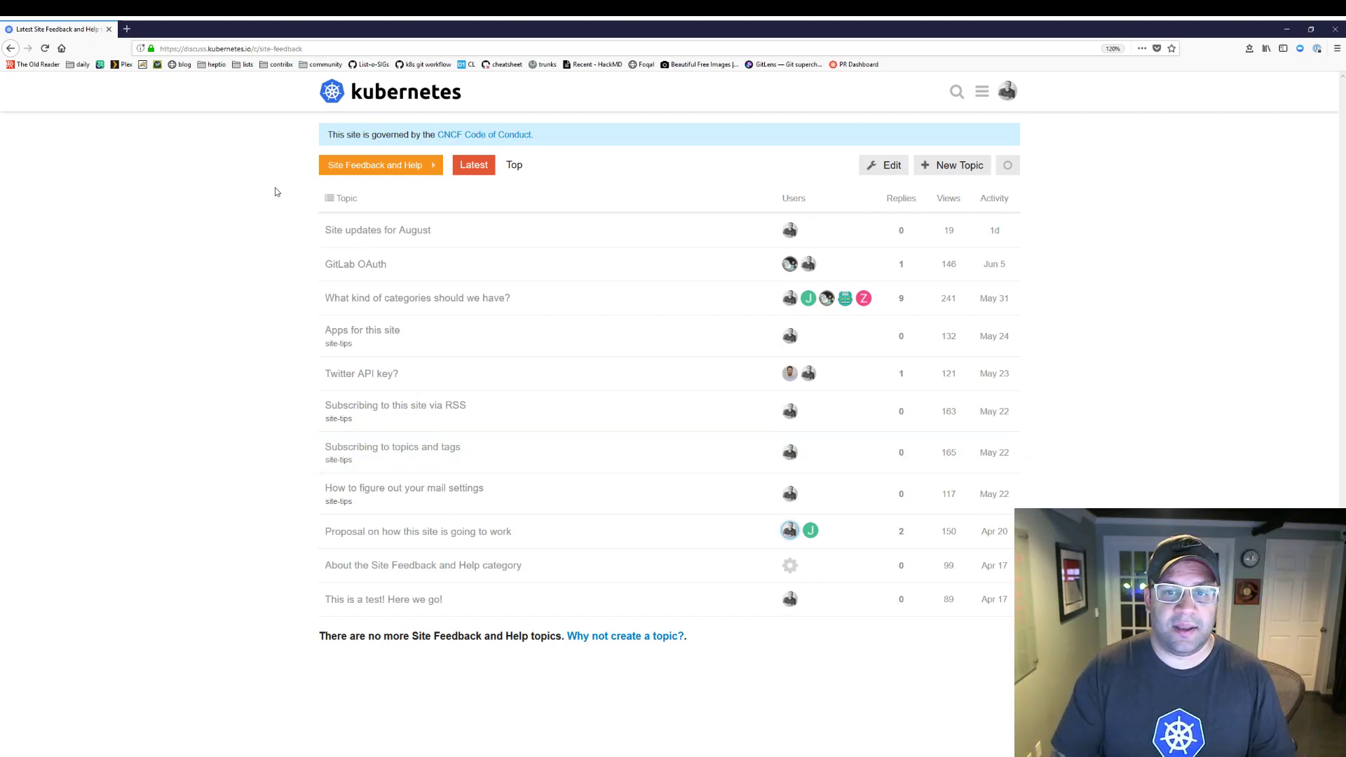
{"action": "mouse_move", "coordinate": [188, 204]}
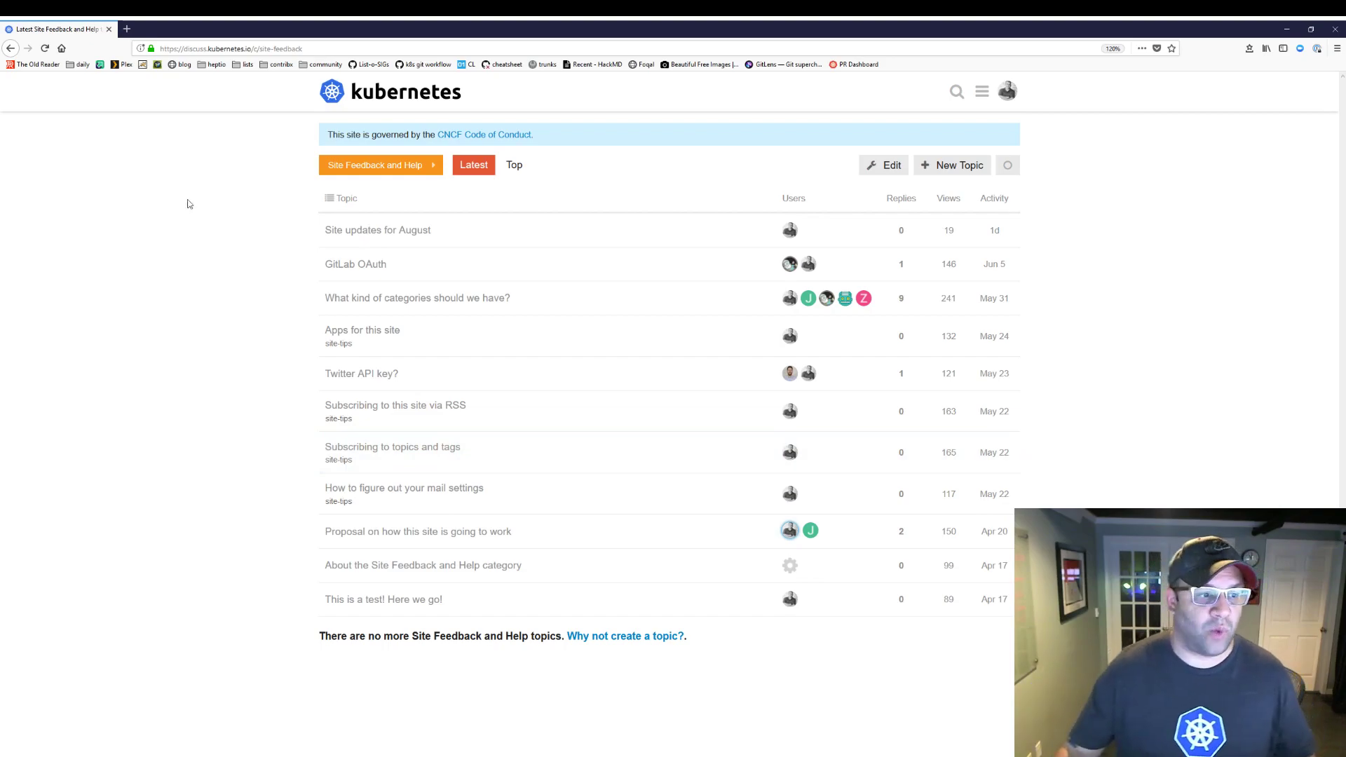